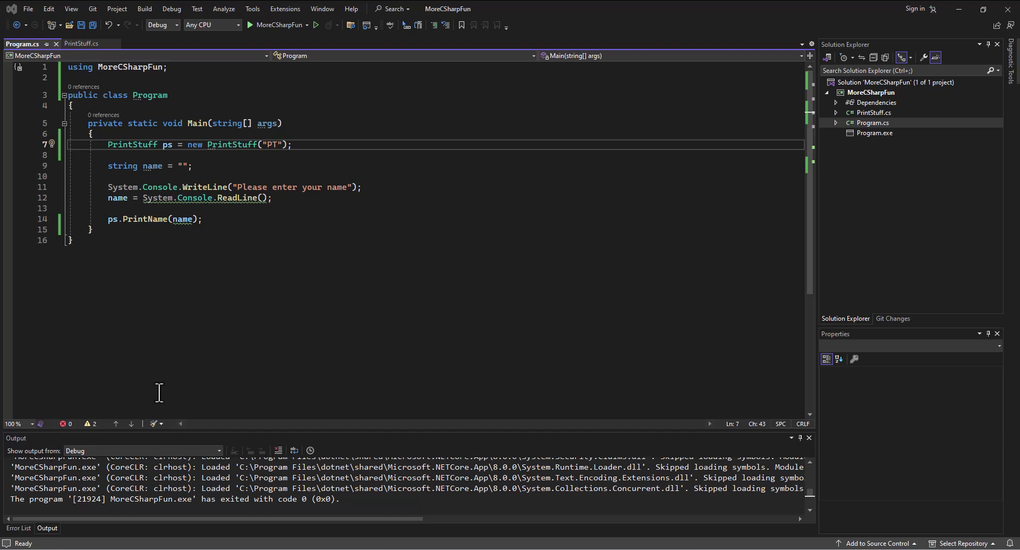
mouse_move(175, 389)
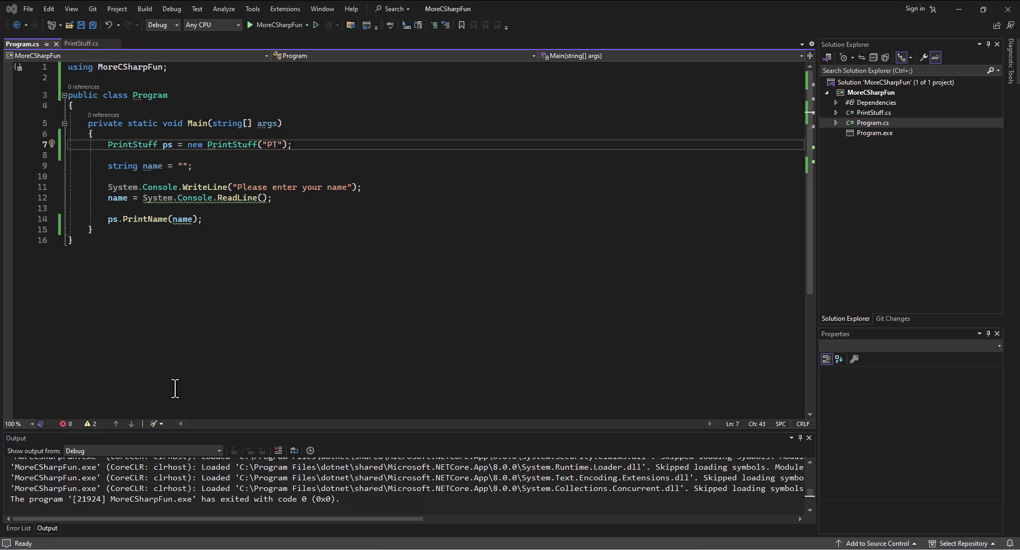
mouse_move(170, 360)
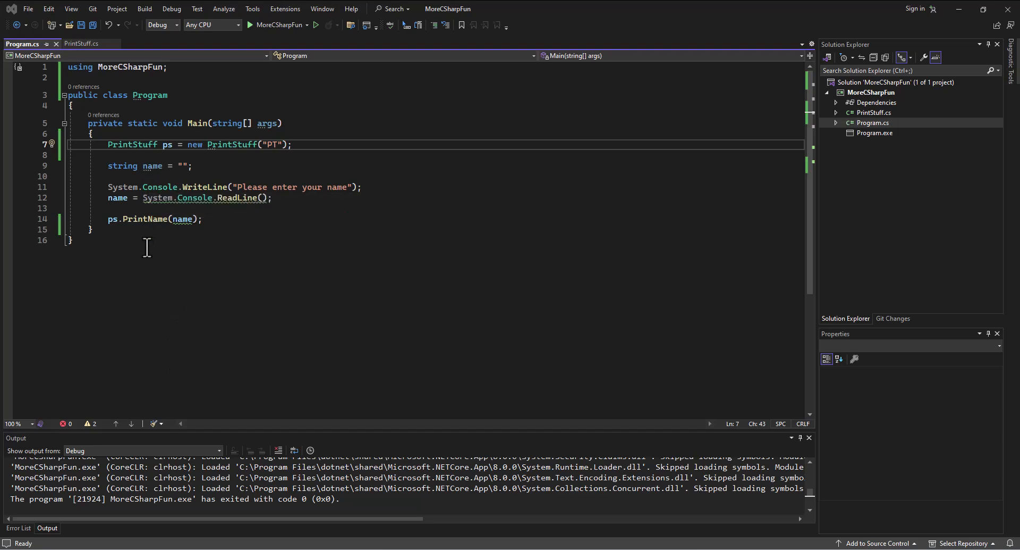
mouse_move(150, 253)
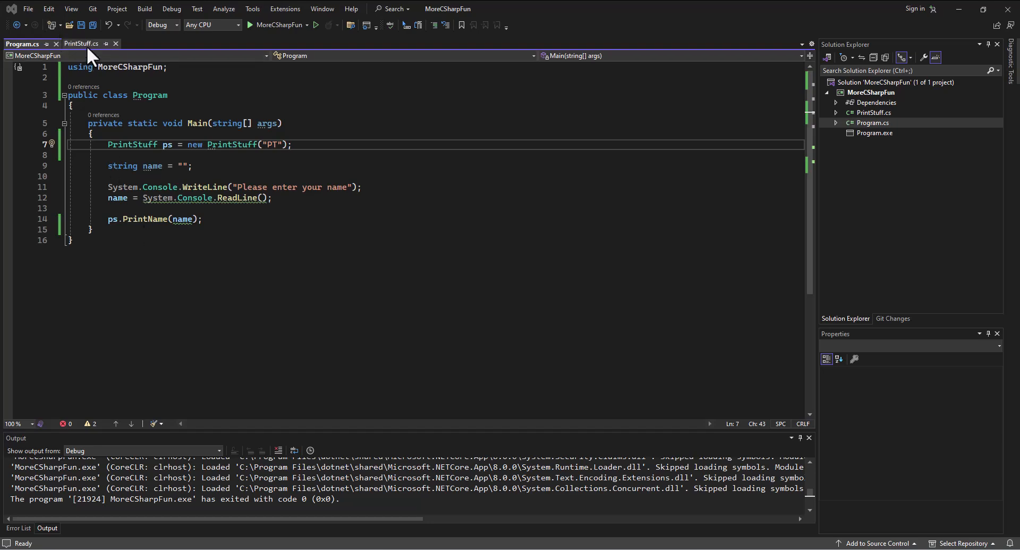
Review PrintStuff.cs and Program.cs, settling in the PrintStuff class file.
click(87, 44)
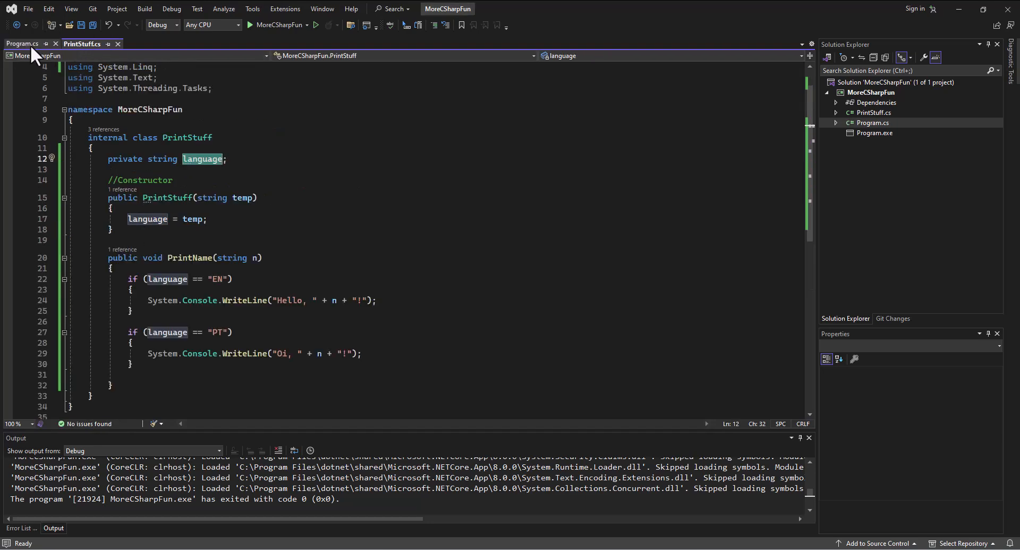
click(22, 44)
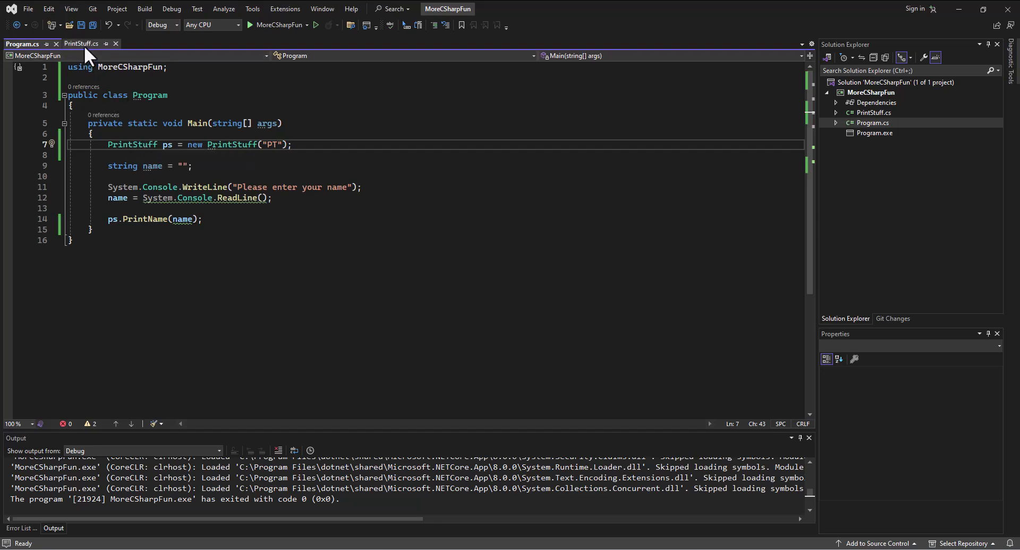
click(85, 44)
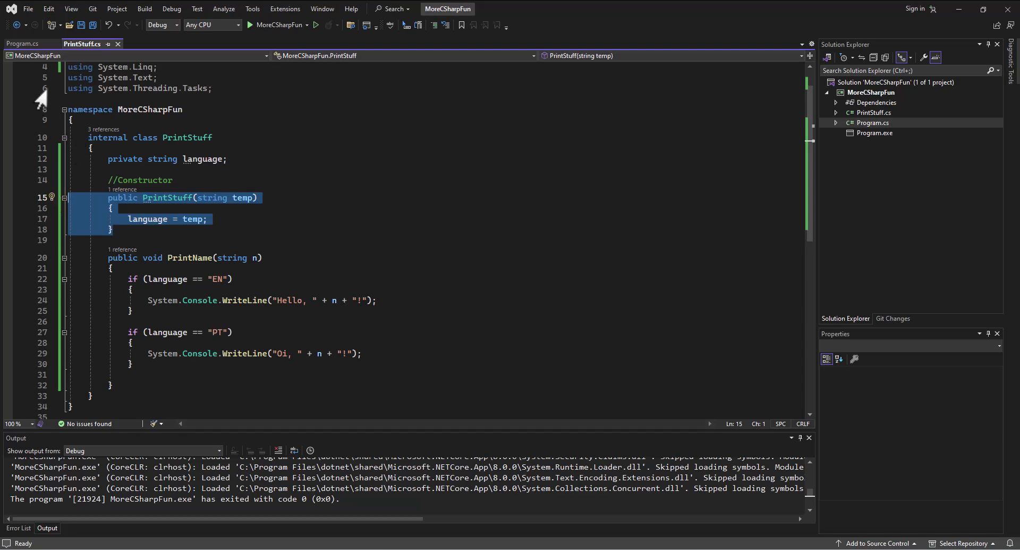
click(22, 43)
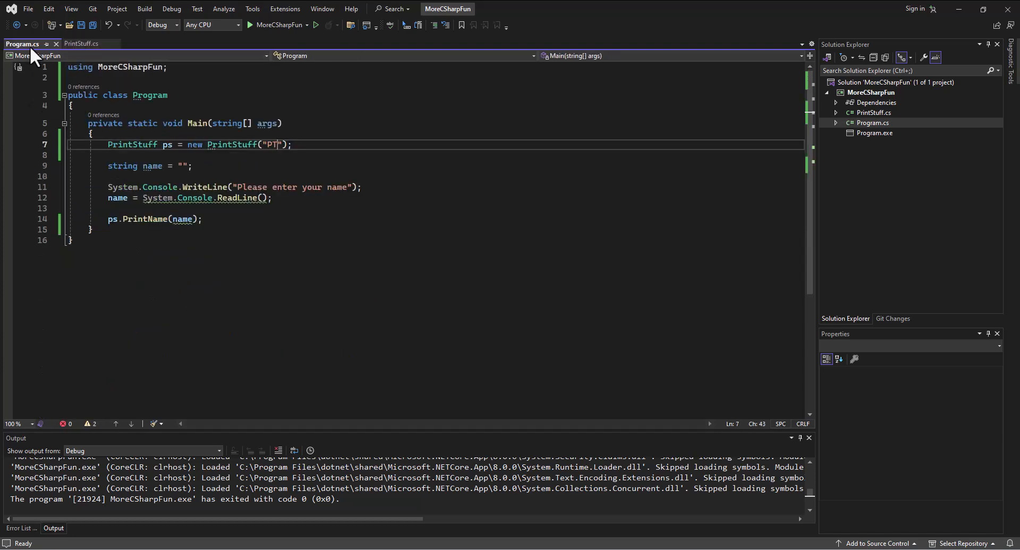
mouse_move(257, 150)
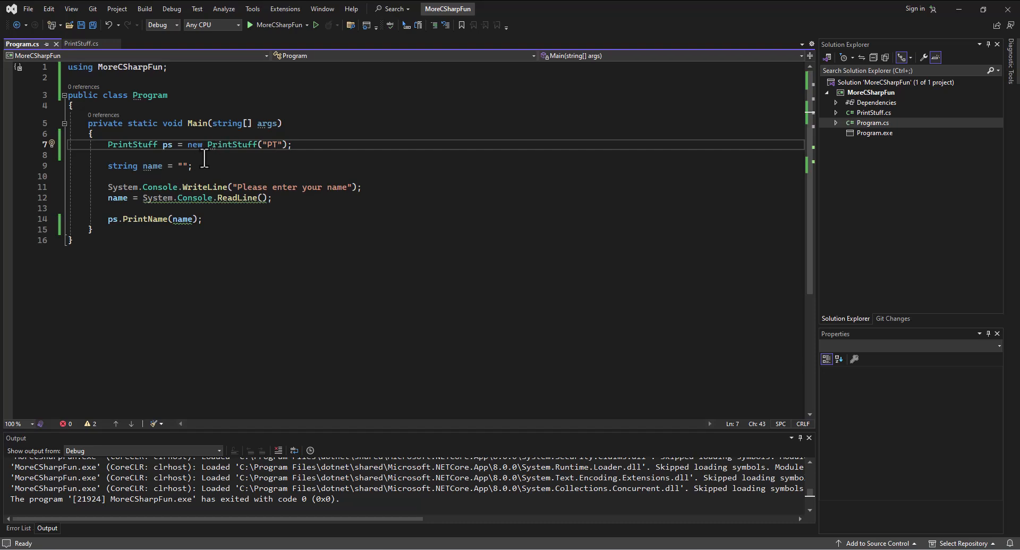
mouse_move(274, 145)
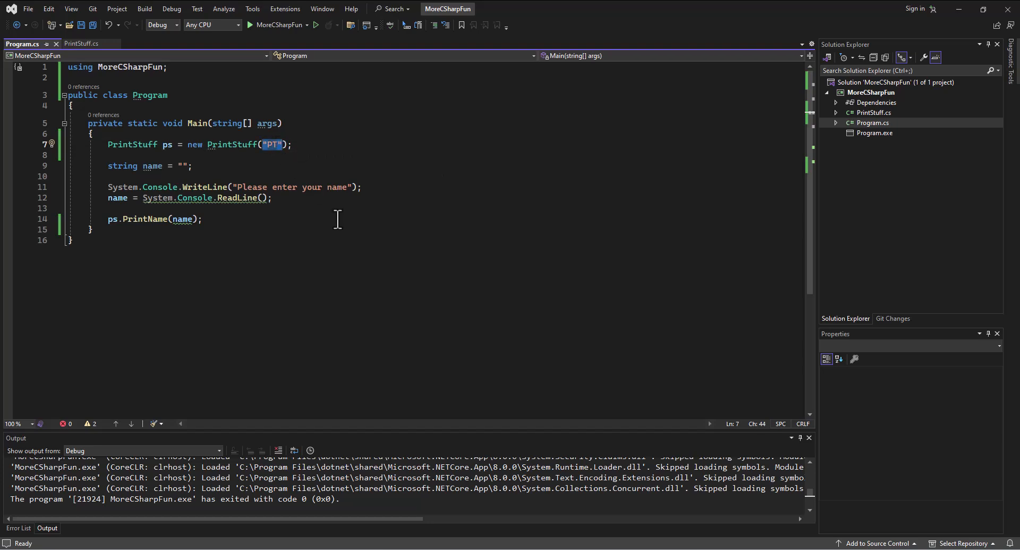
mouse_move(309, 234)
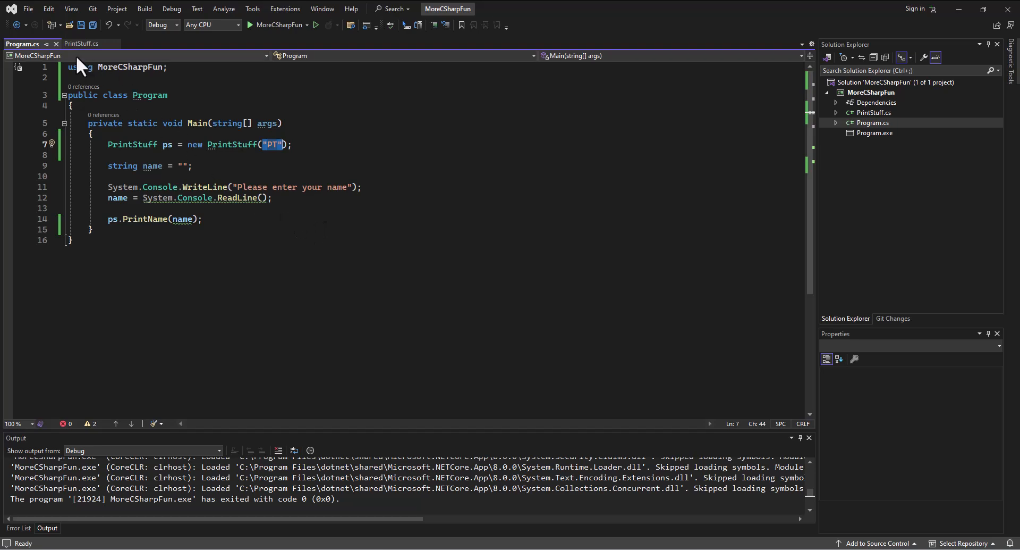
click(81, 44)
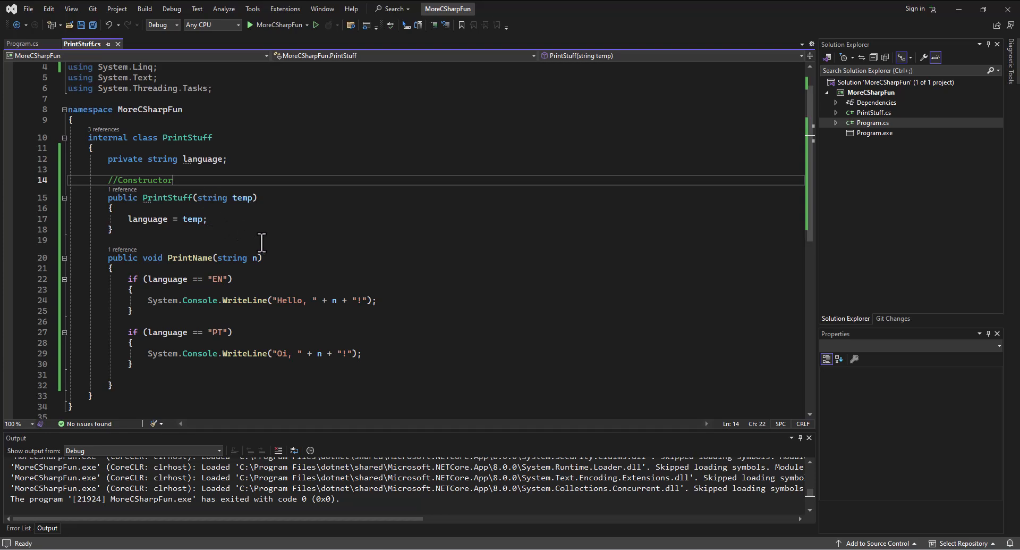
mouse_move(211, 198)
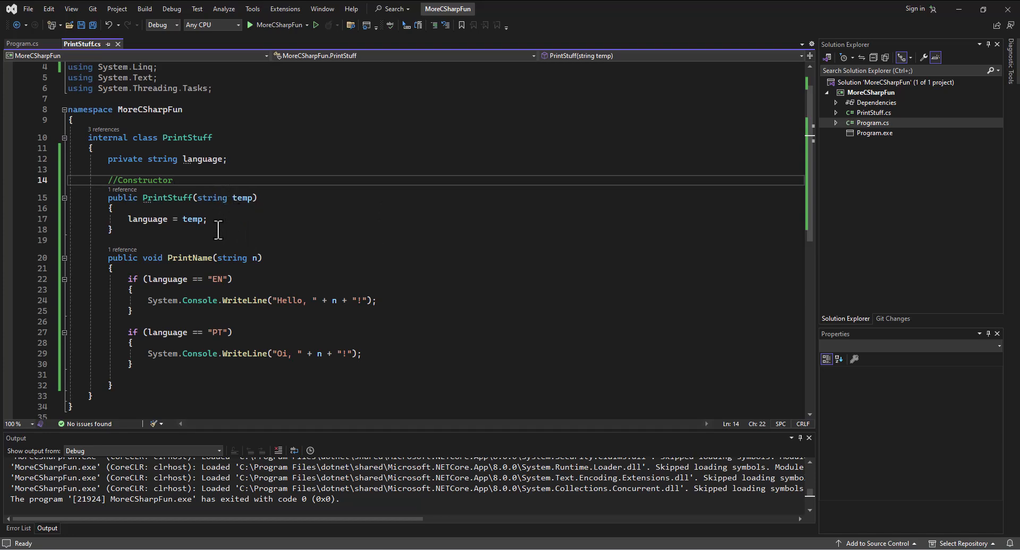
Add a parameterless PrintStuff() constructor commented '//Nothing passed in' and save the file.
text(public)
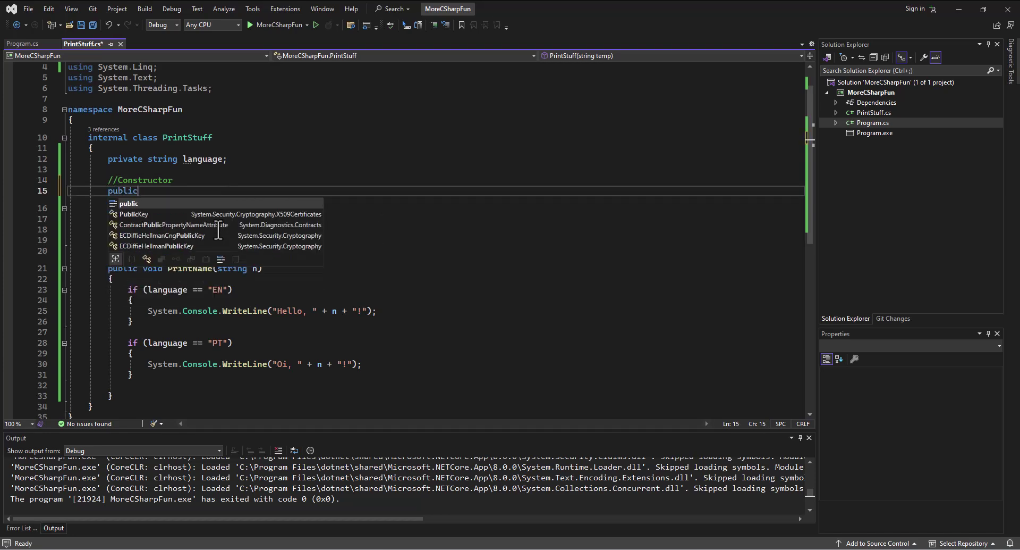
text(PrintStuff ()
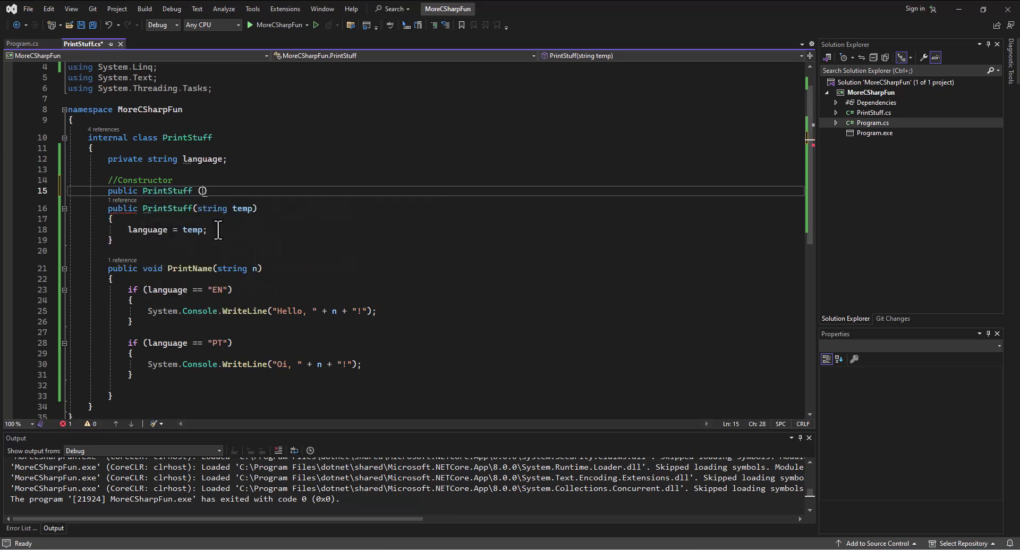
key(Enter)
text({)
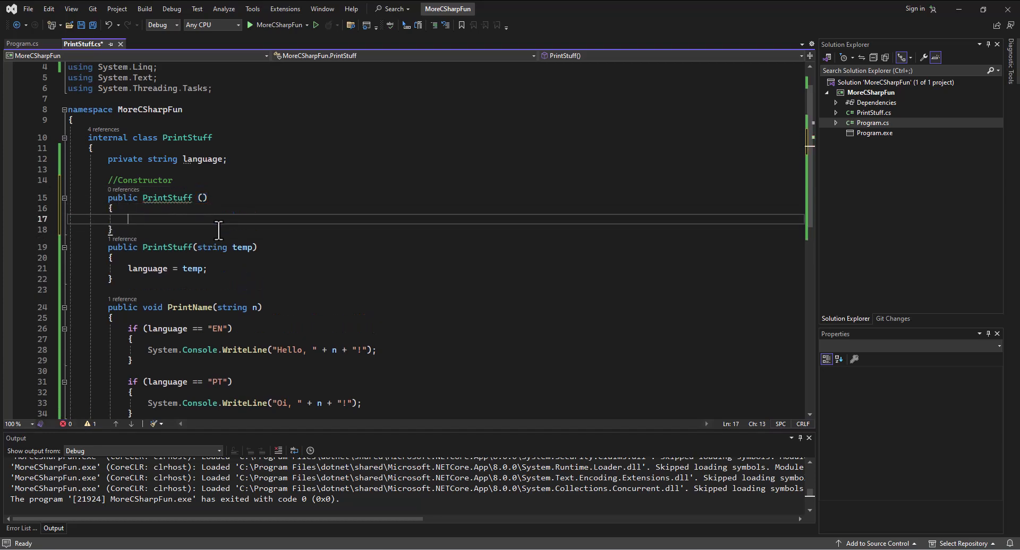
text(//Nothing passed in)
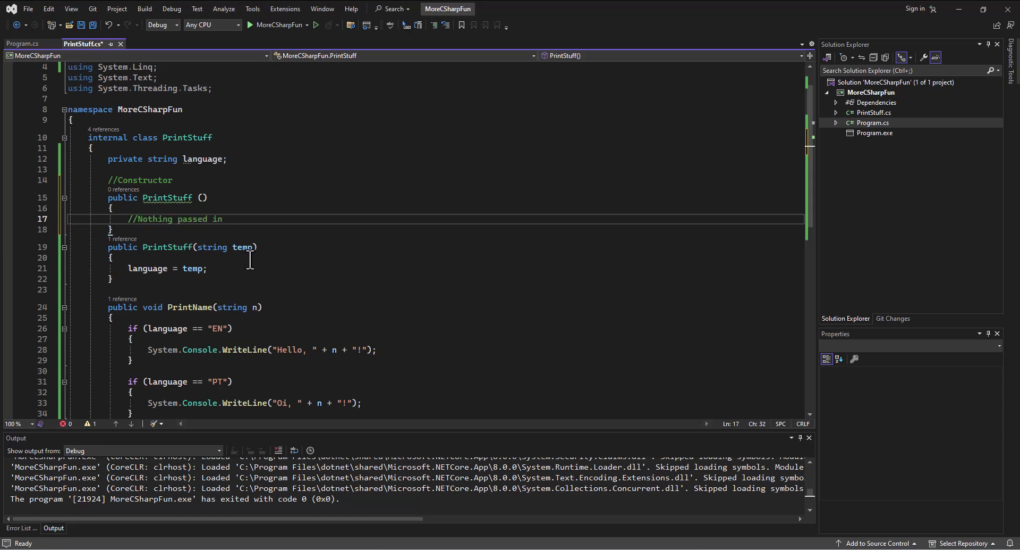
click(94, 26)
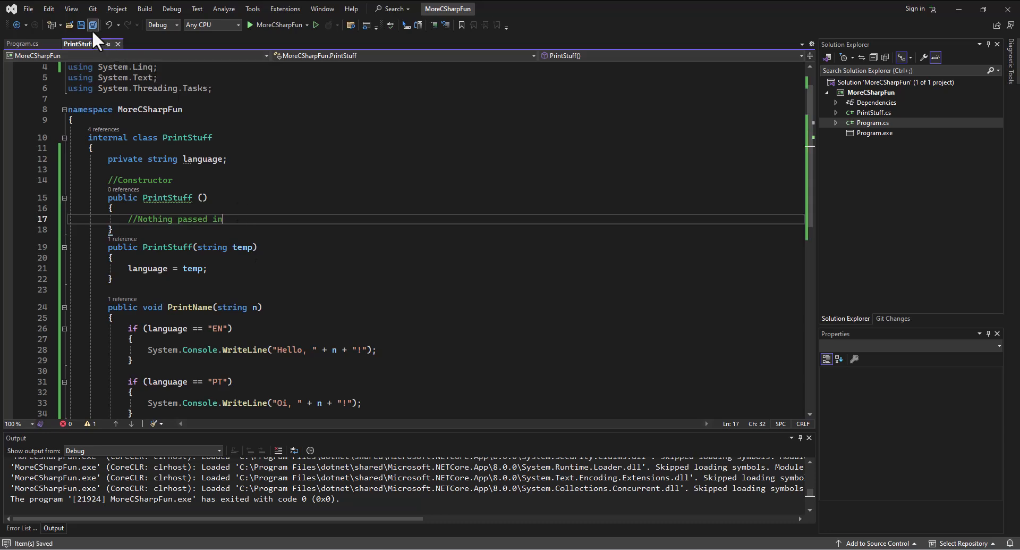
In Program.cs construct PrintStuff with no argument instead of "PT" and save.
click(18, 43)
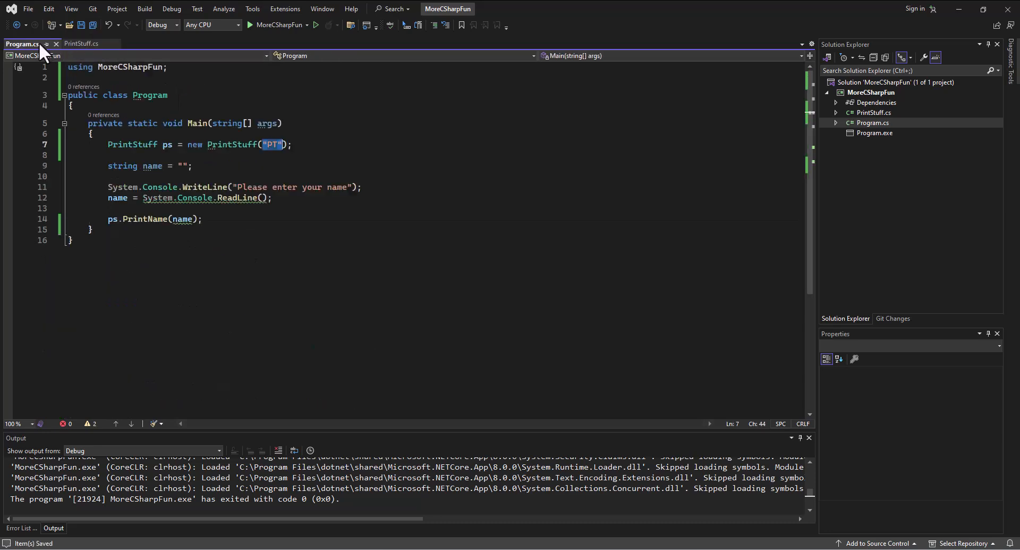
click(268, 144)
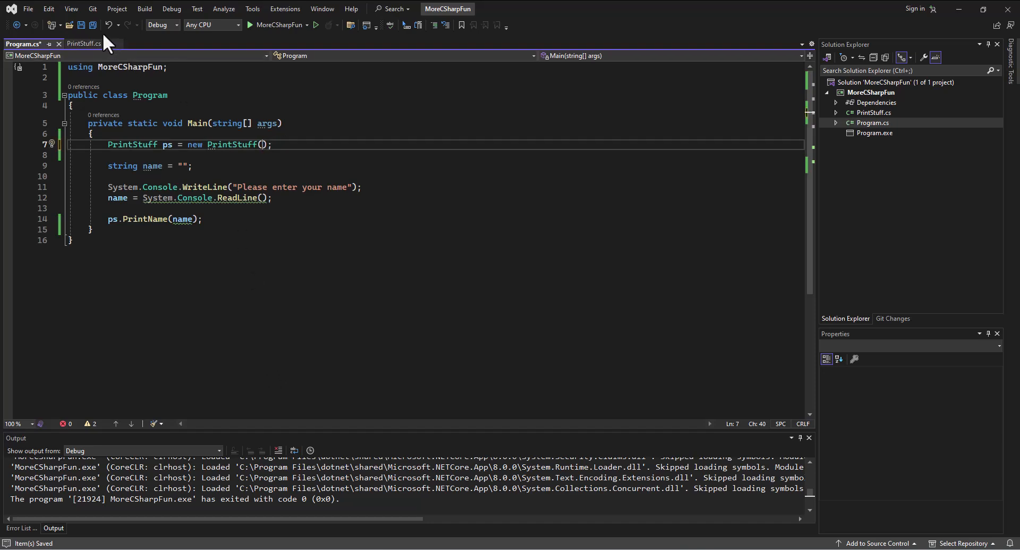
click(249, 26)
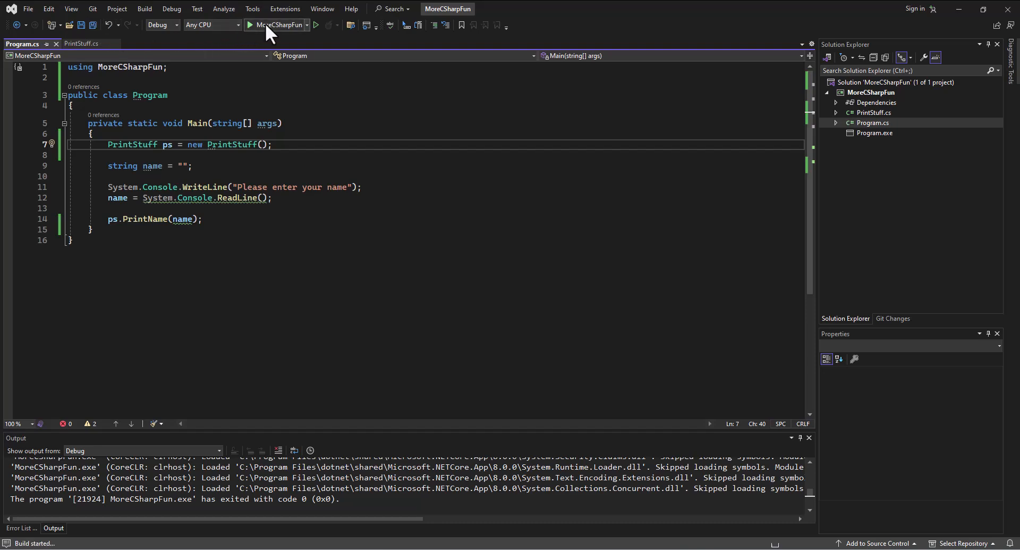
Run the console app, enter the name Spenc, and close the finished console.
click(248, 24)
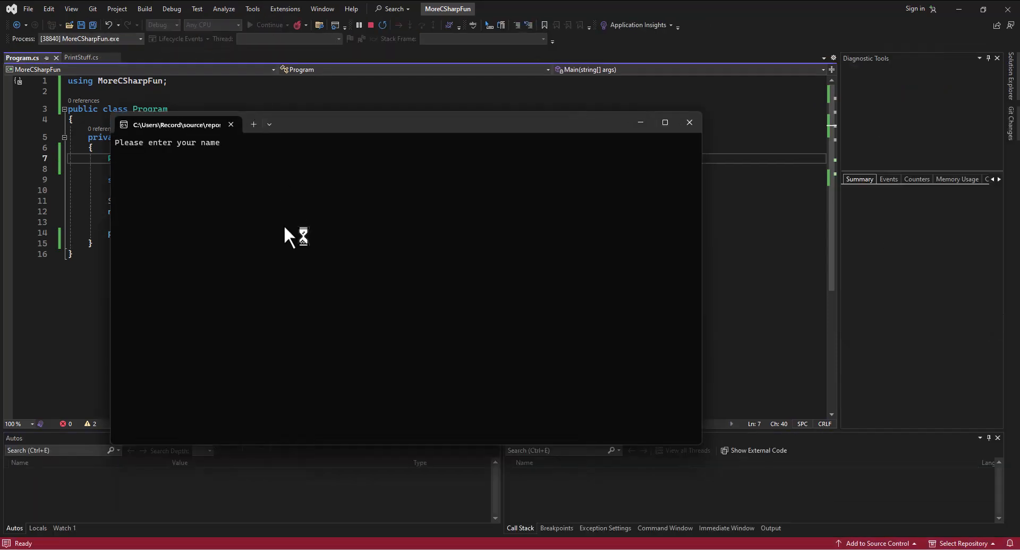
text(Spencer)
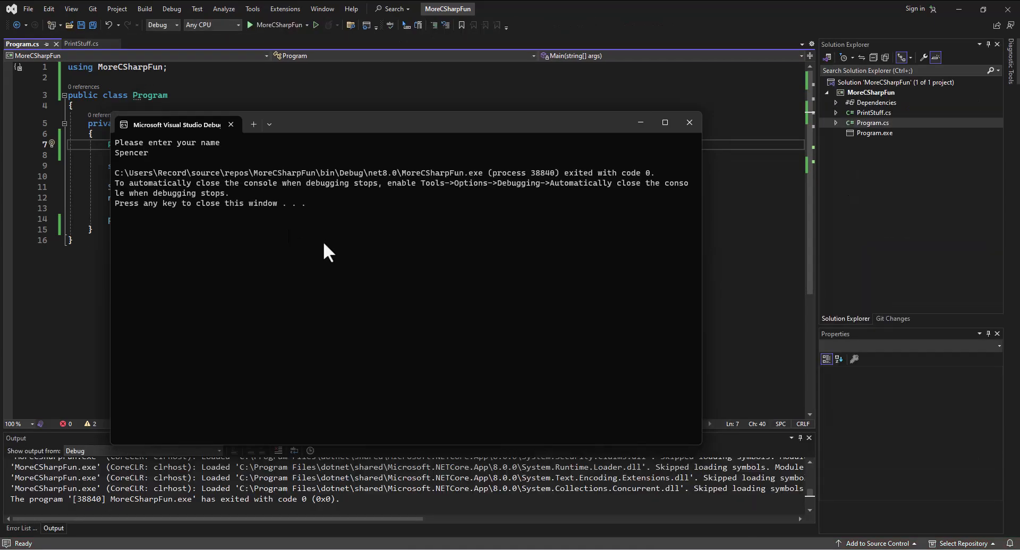
click(688, 122)
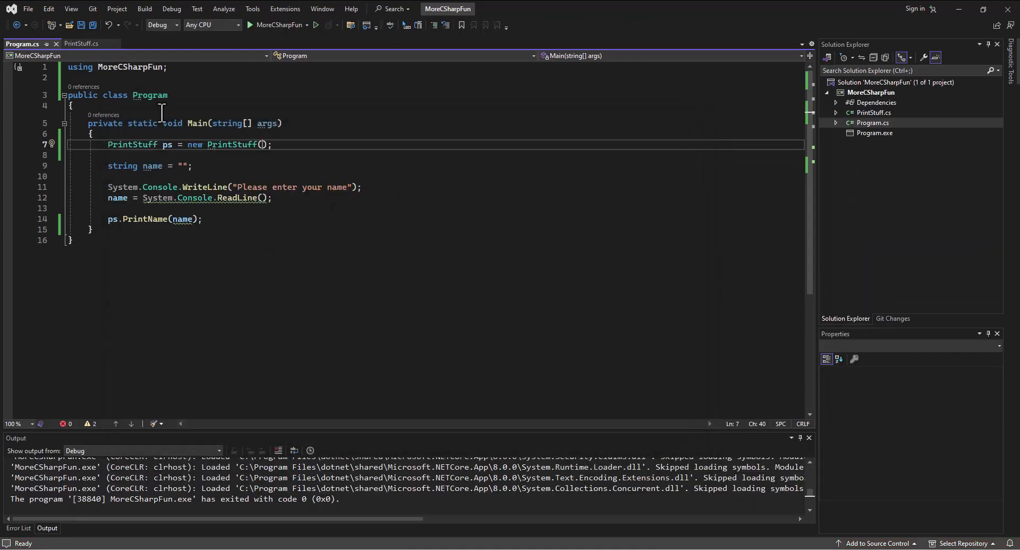
Replace the constructor comment with language = "EN"; fixing the stray letter typo.
click(85, 43)
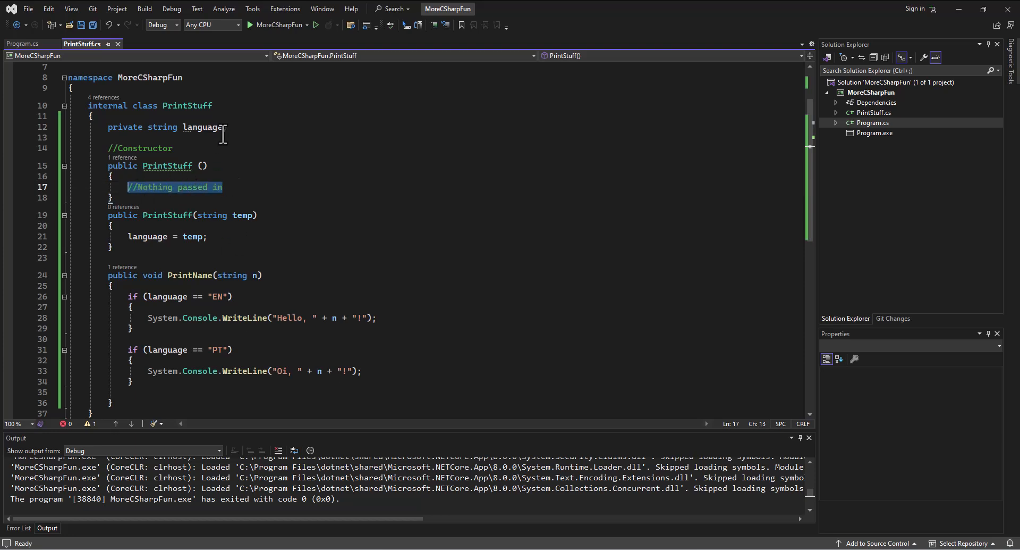
text(= "";)
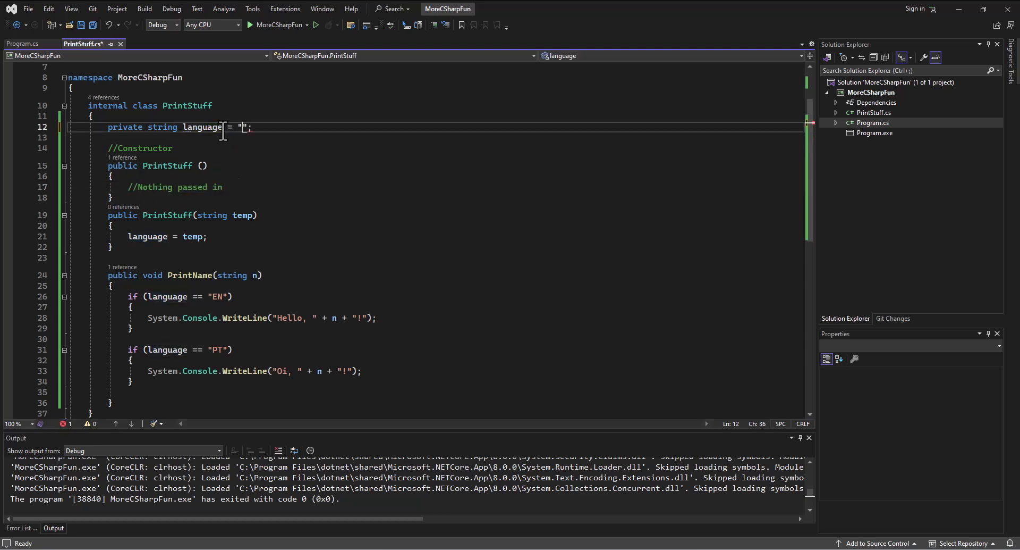
text(EN)
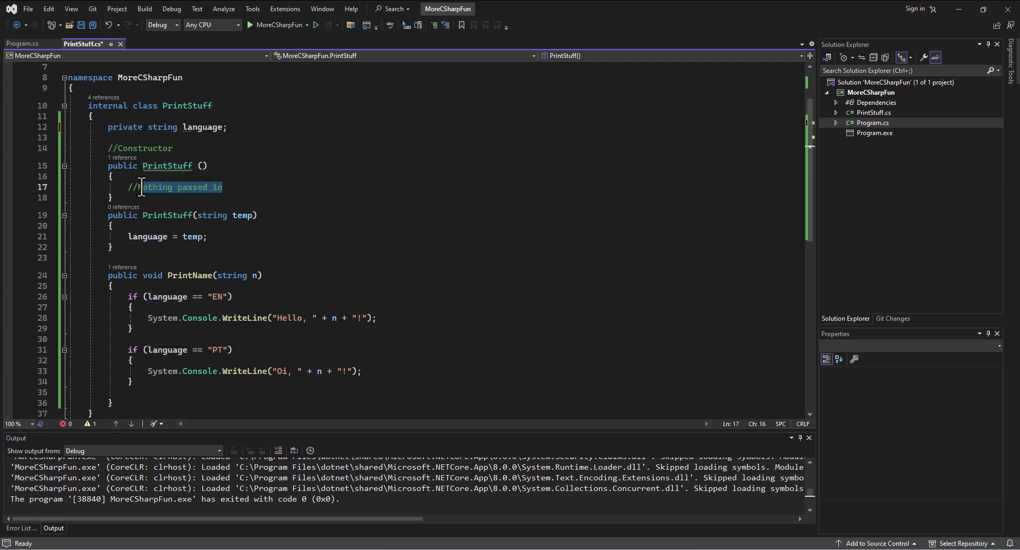
text(Lana)
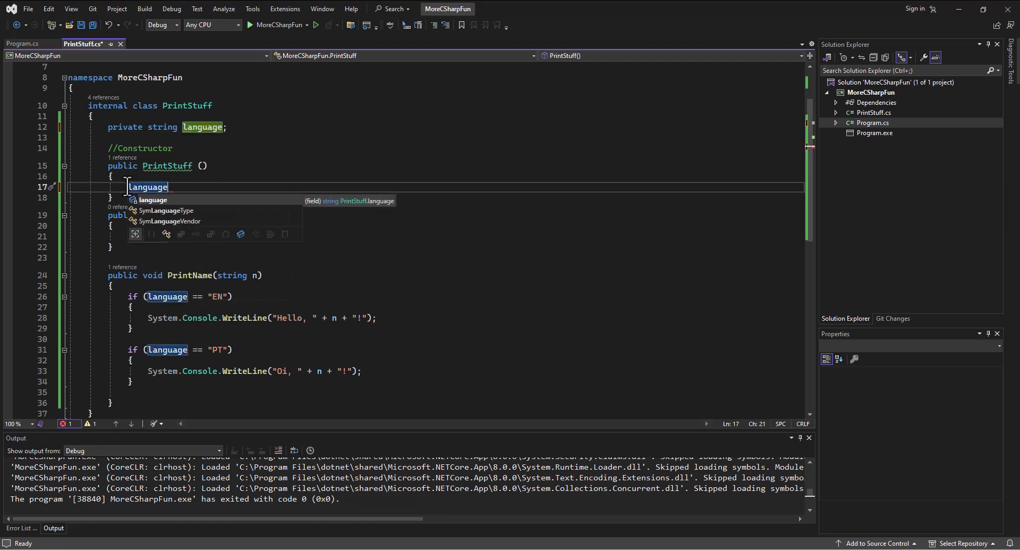
text(=)
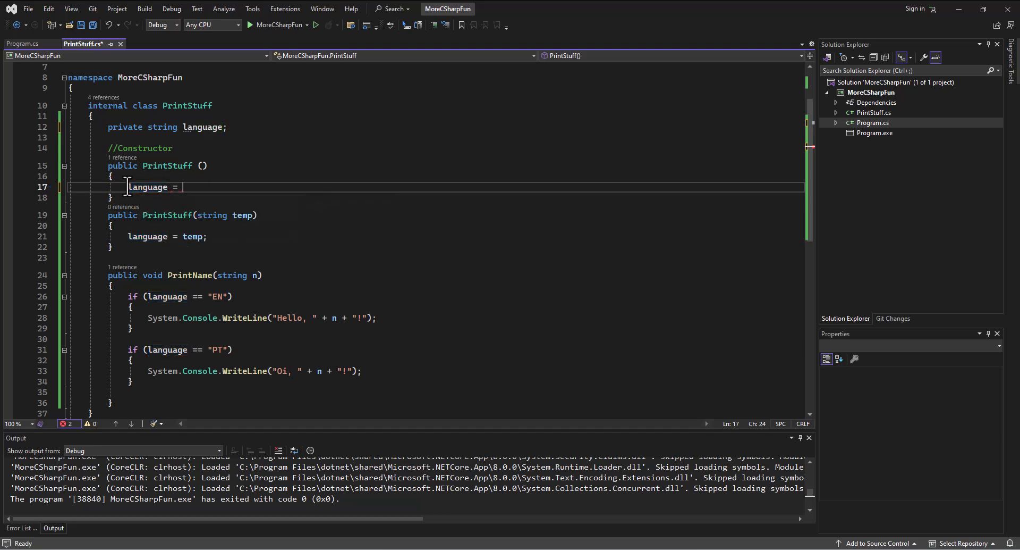
text("ENB")
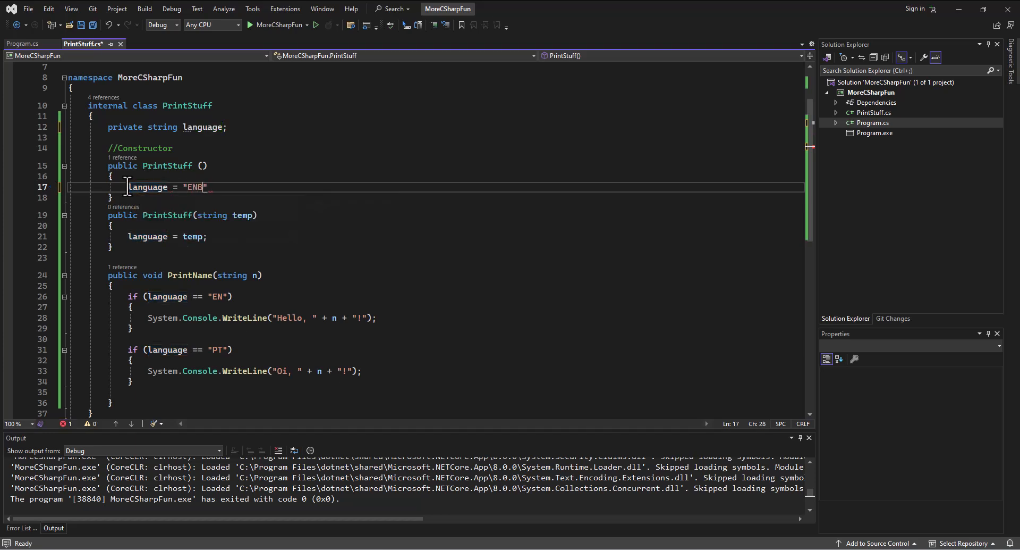
key(Backspace)
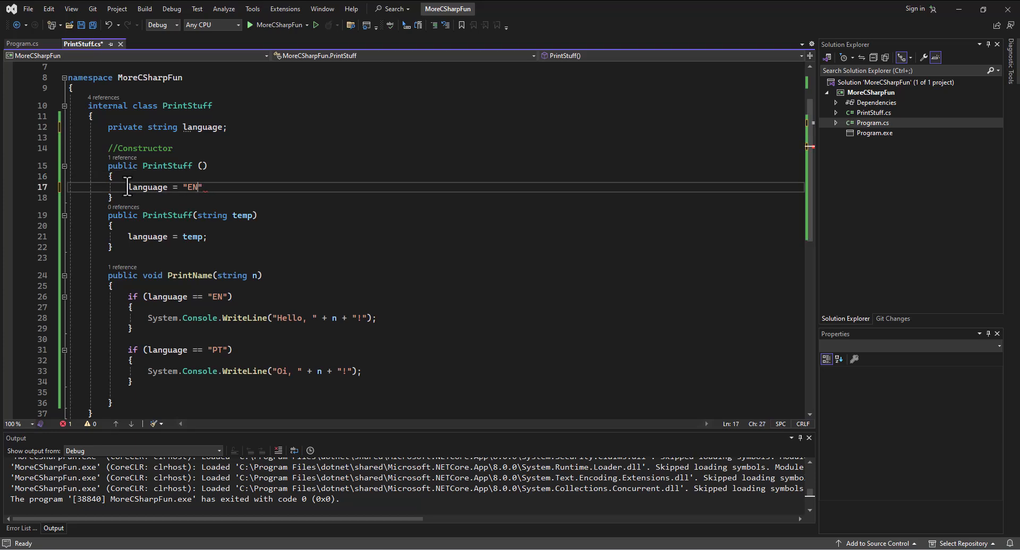
text(;)
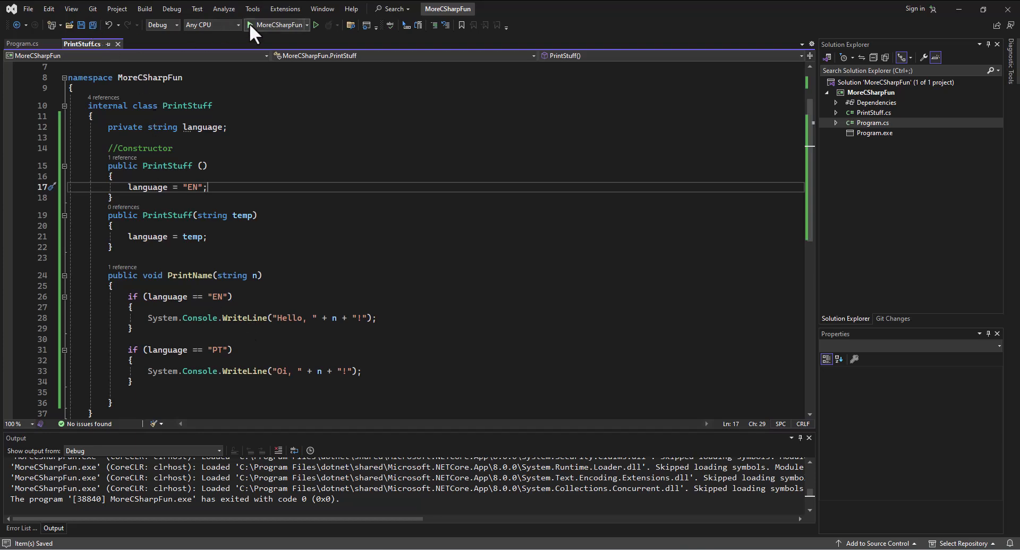
Run the console app again, then select both PrintStuff constructors for review.
click(21, 44)
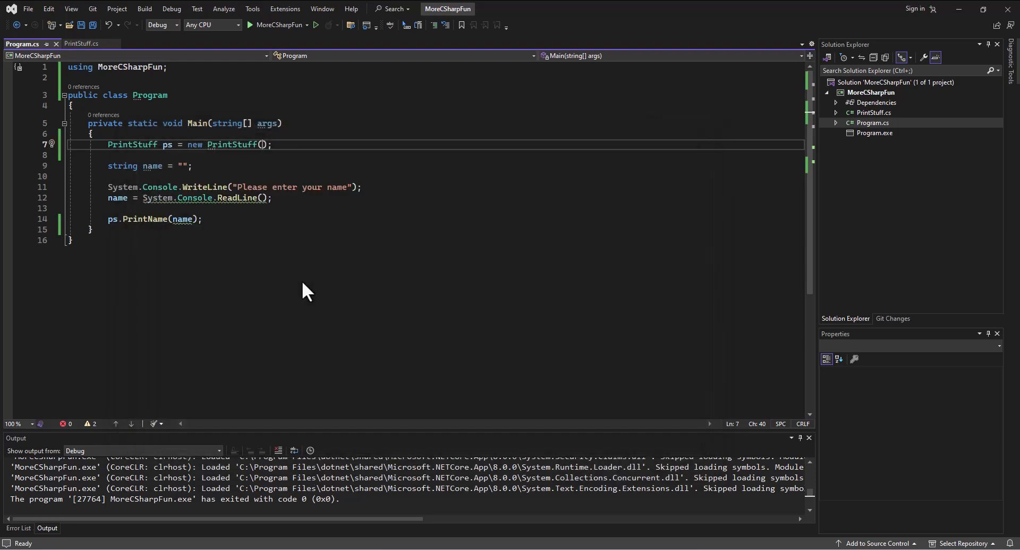
click(81, 44)
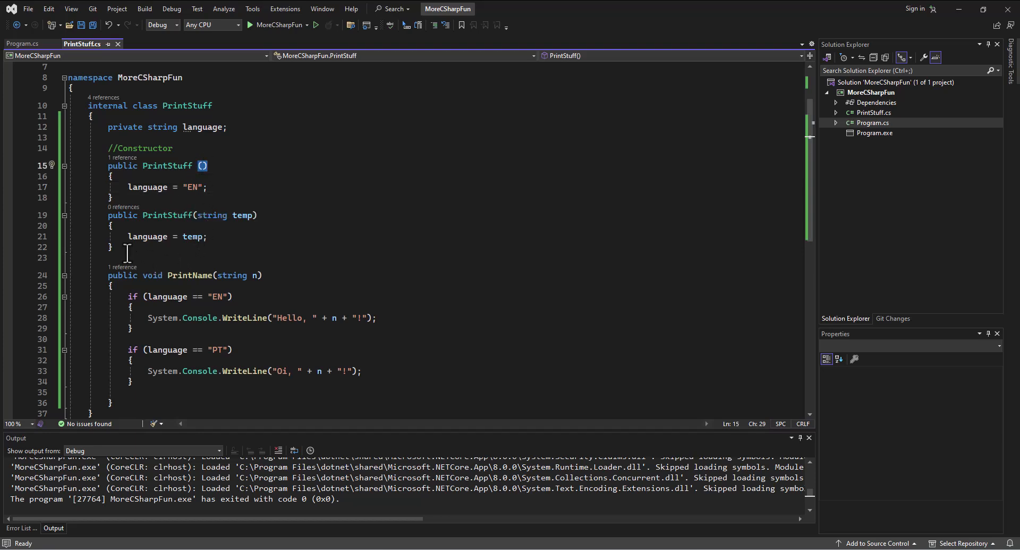
drag(108, 166, 112, 250)
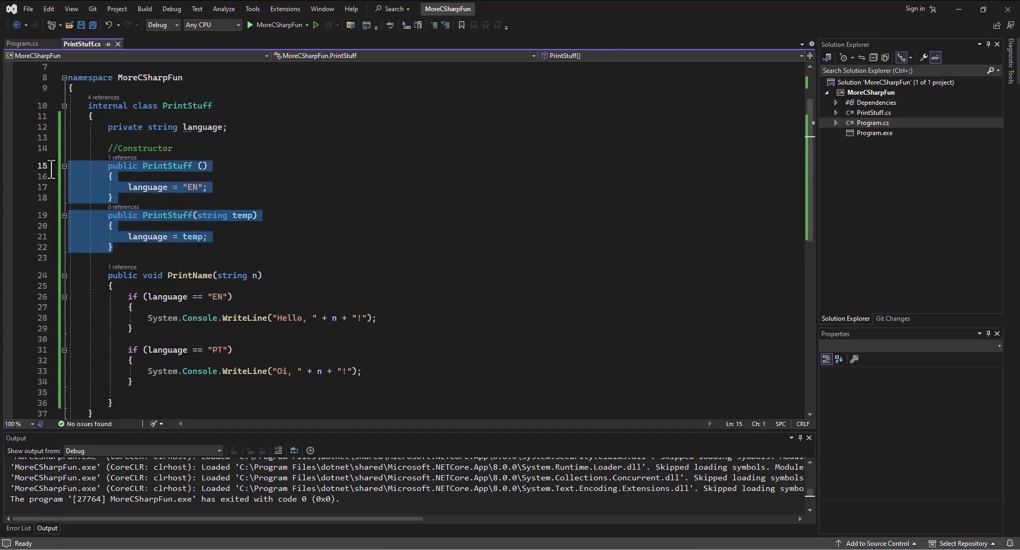
mouse_move(51, 167)
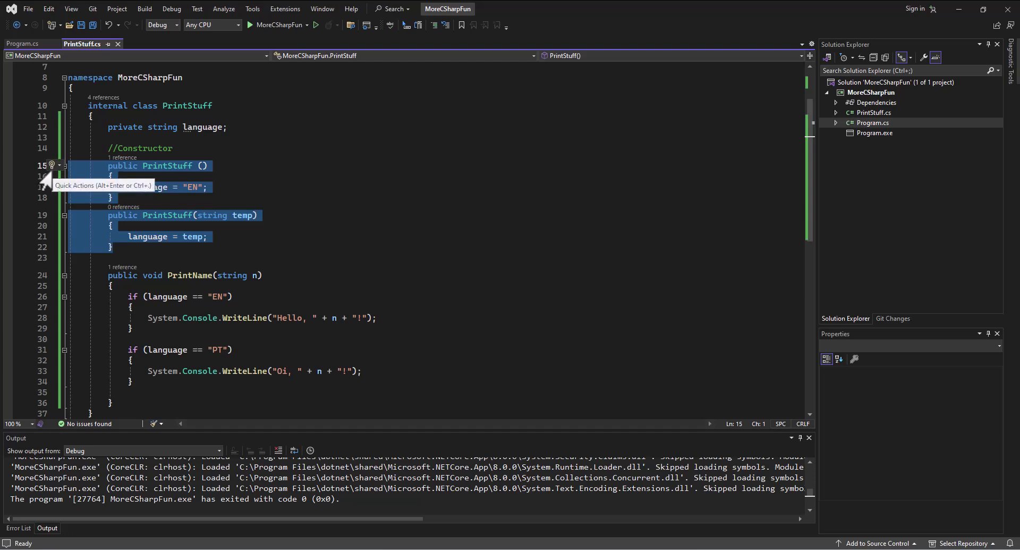
mouse_move(179, 212)
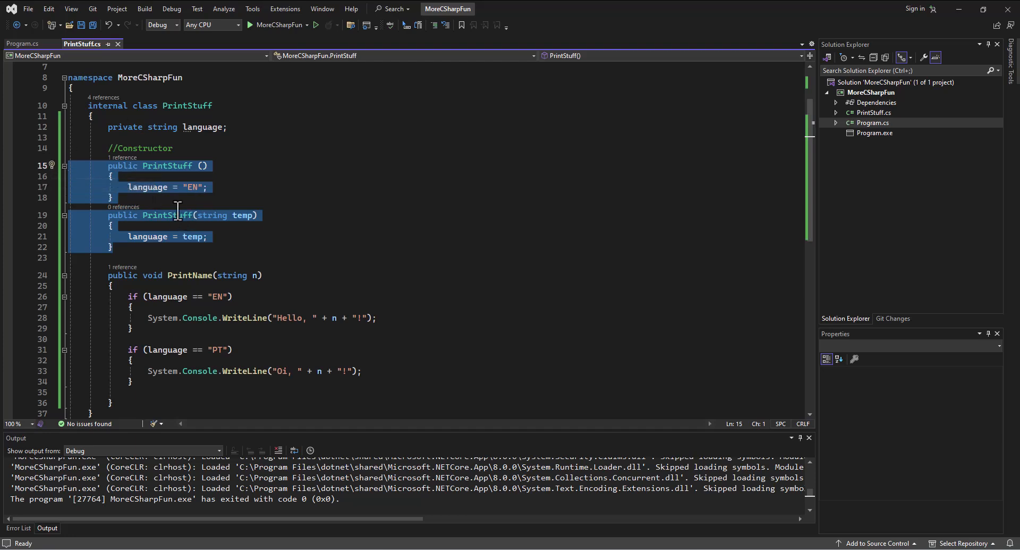
mouse_move(183, 275)
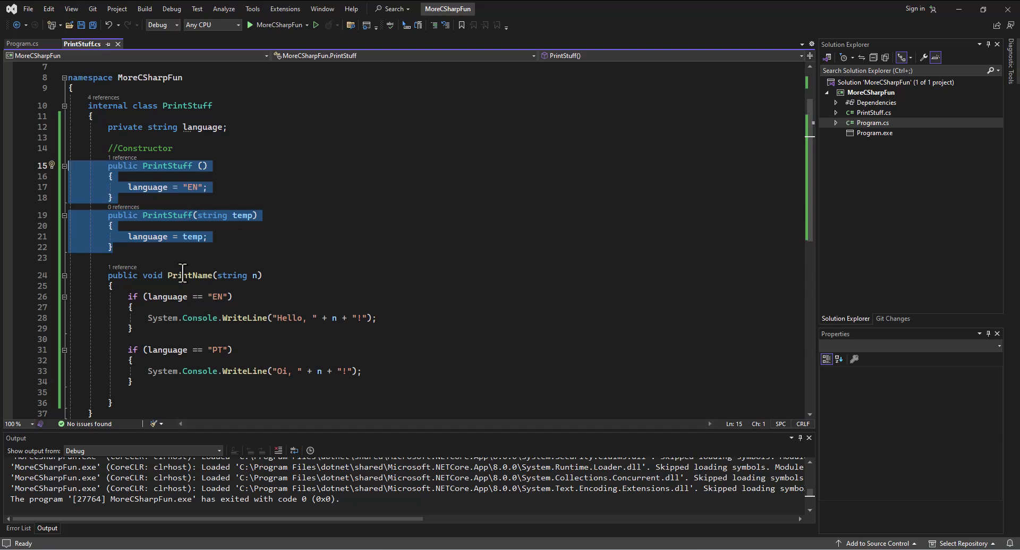
scroll(down, 3)
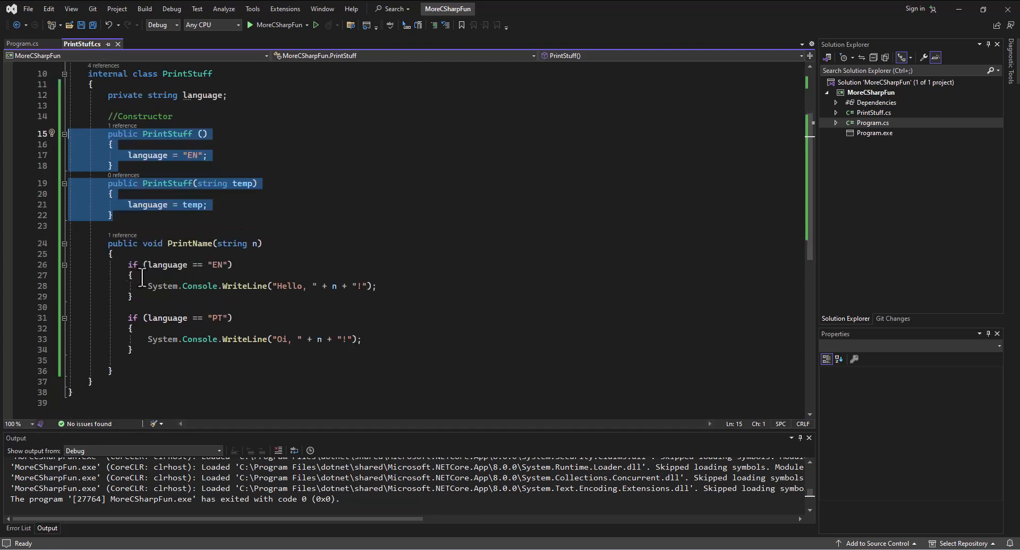
mouse_move(122, 360)
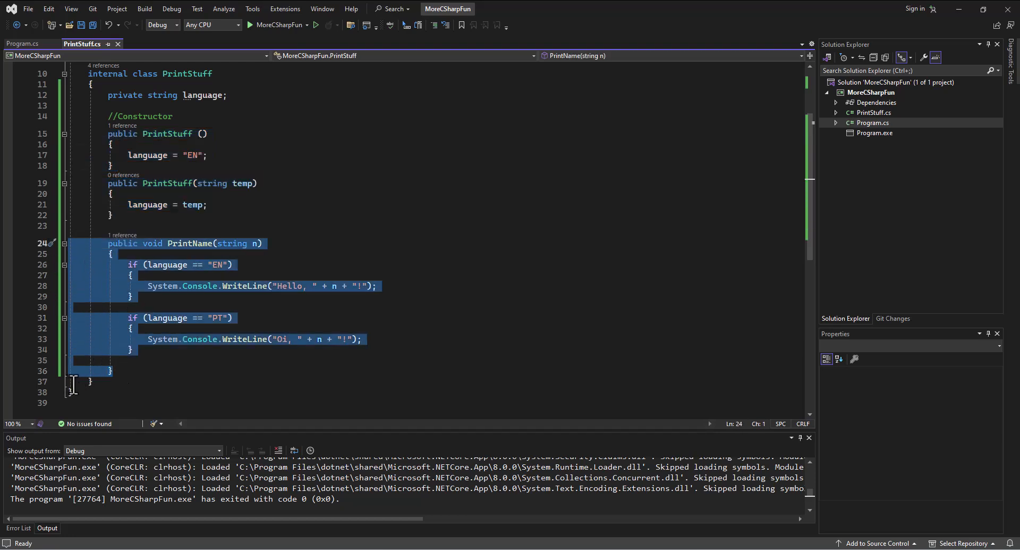
Duplicate PrintName as a parameterless overload greeting 'John or Jane Doe!' in both WriteLines, and save.
click(94, 382)
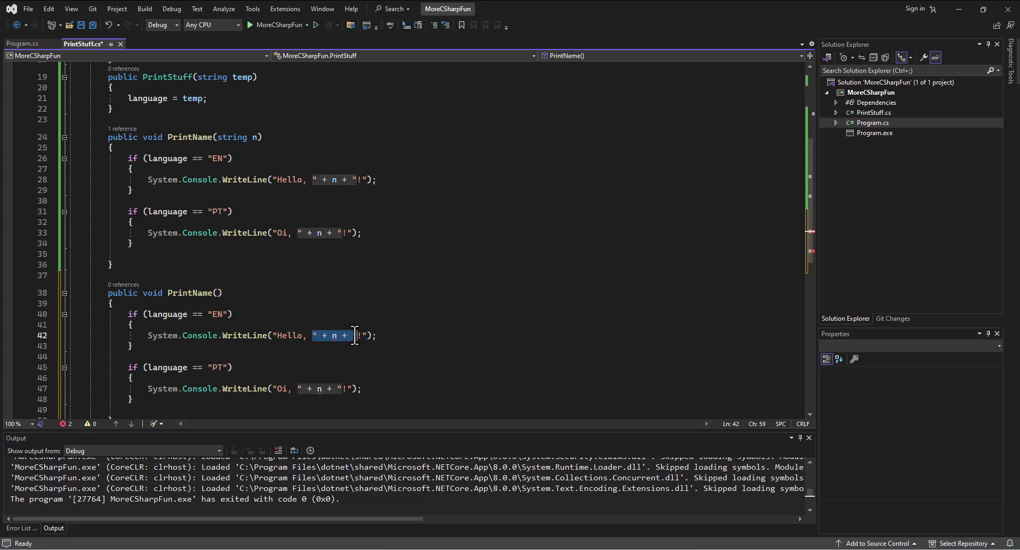
text(Joh)
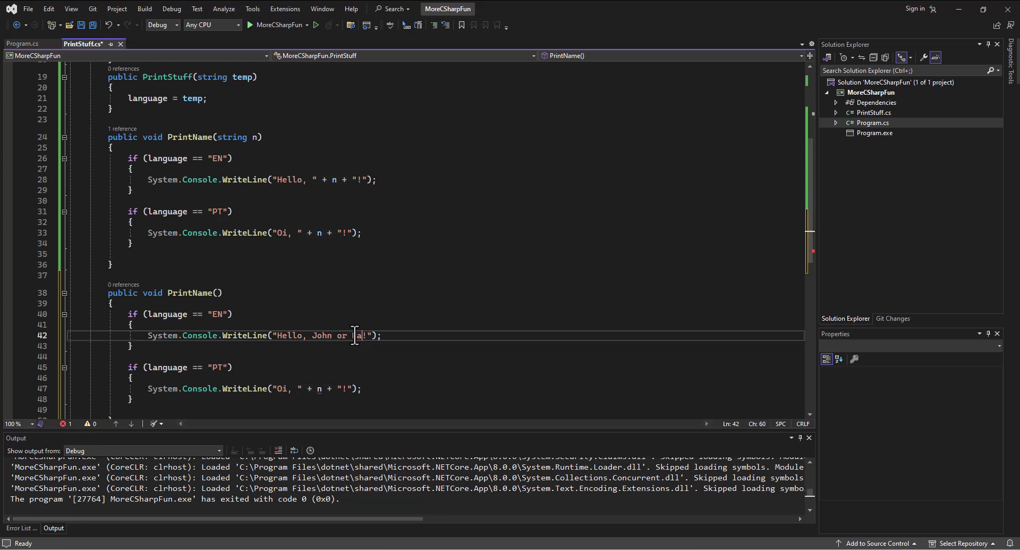
text(ne Doe)
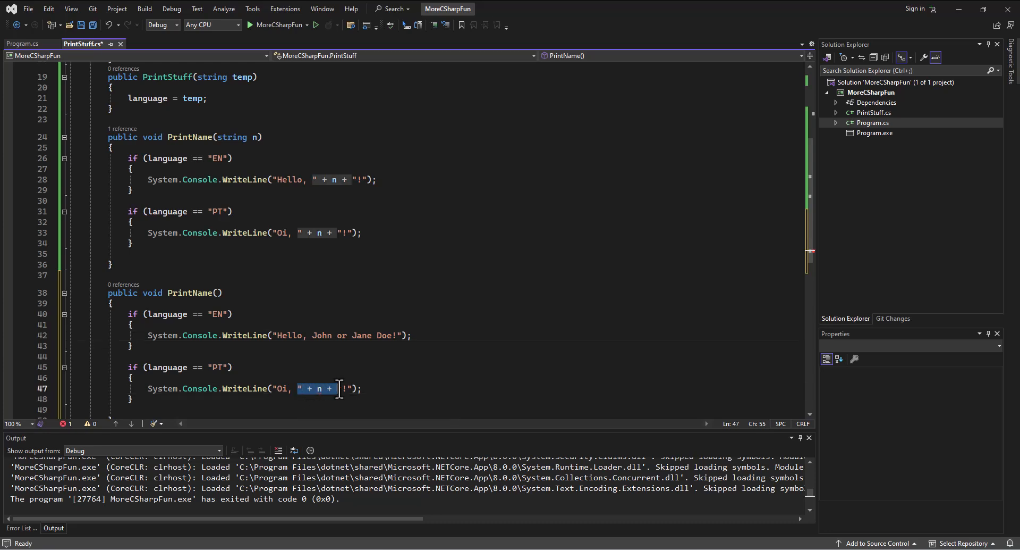
text(Joh)
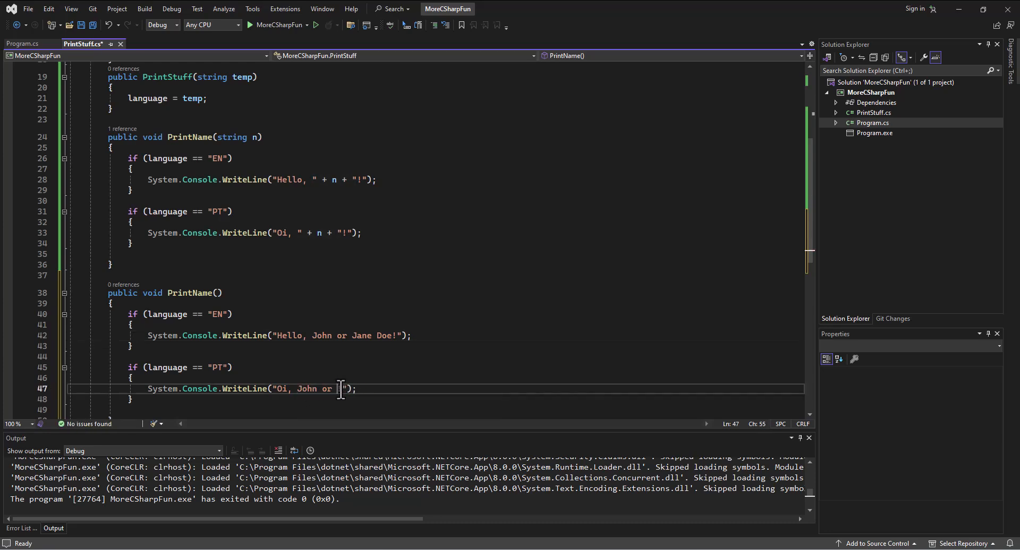
text(Jane Doe!)
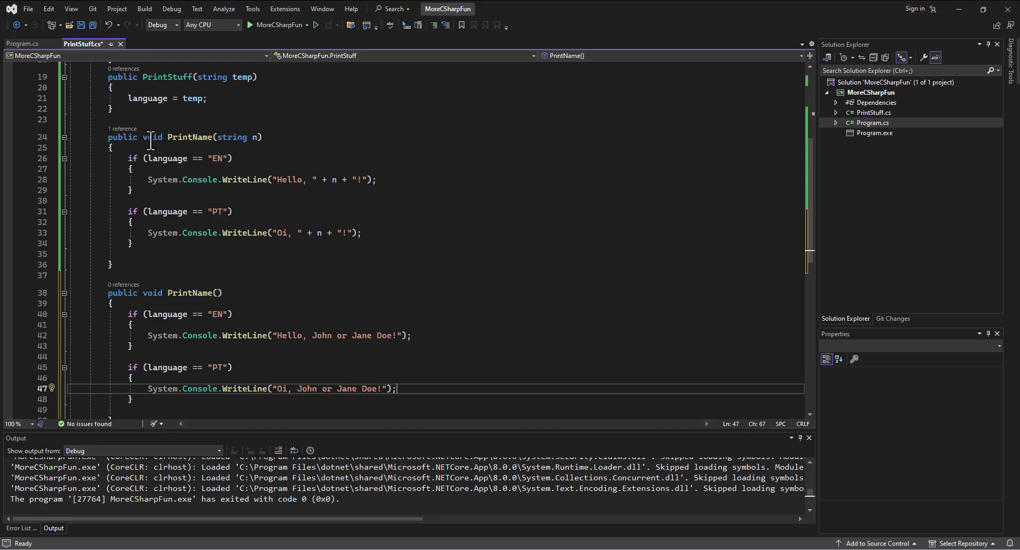
double_click(189, 137)
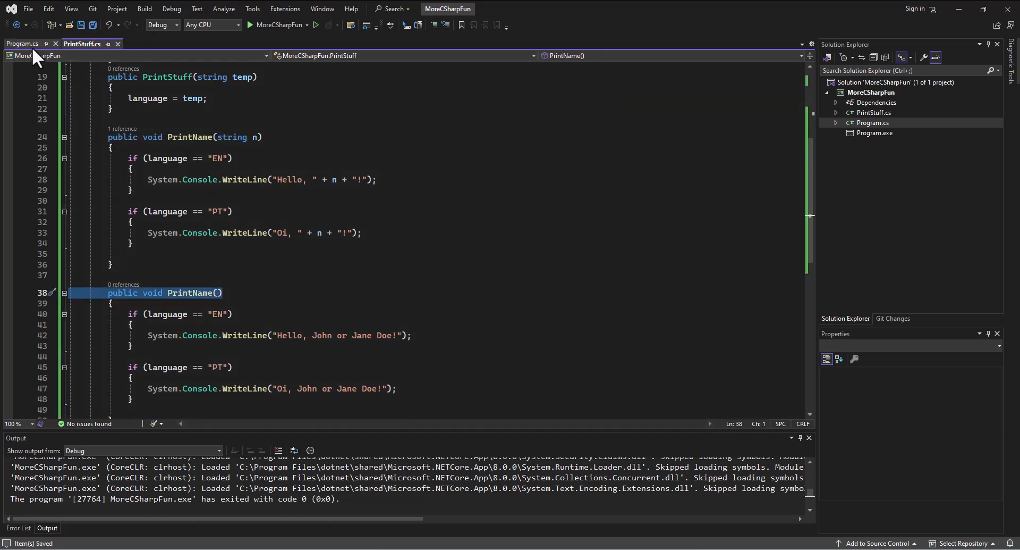
Run the app and enter Spencer to get 'Hello, John or Jane Doe!'.
click(21, 43)
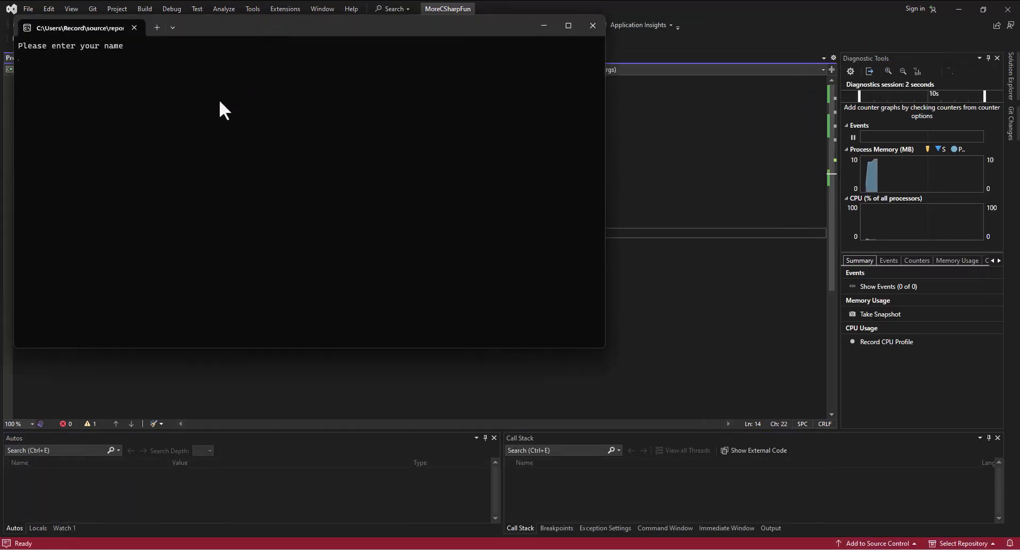
text(Spencer)
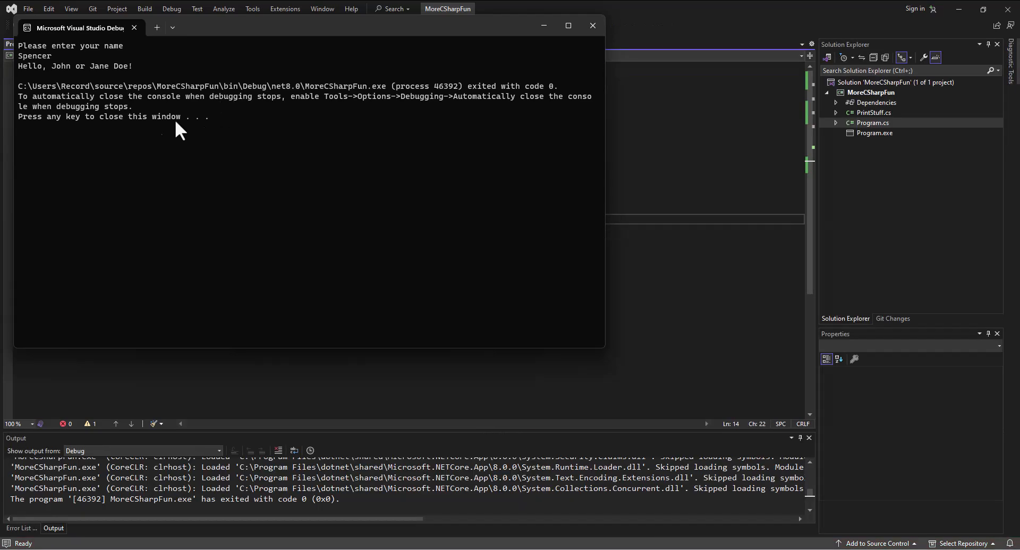
mouse_move(47, 79)
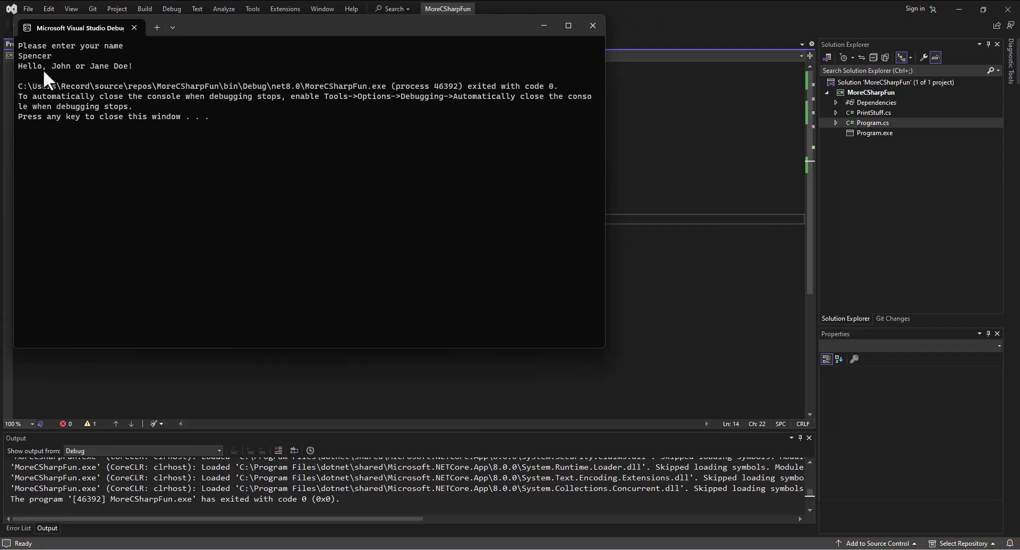
mouse_move(170, 133)
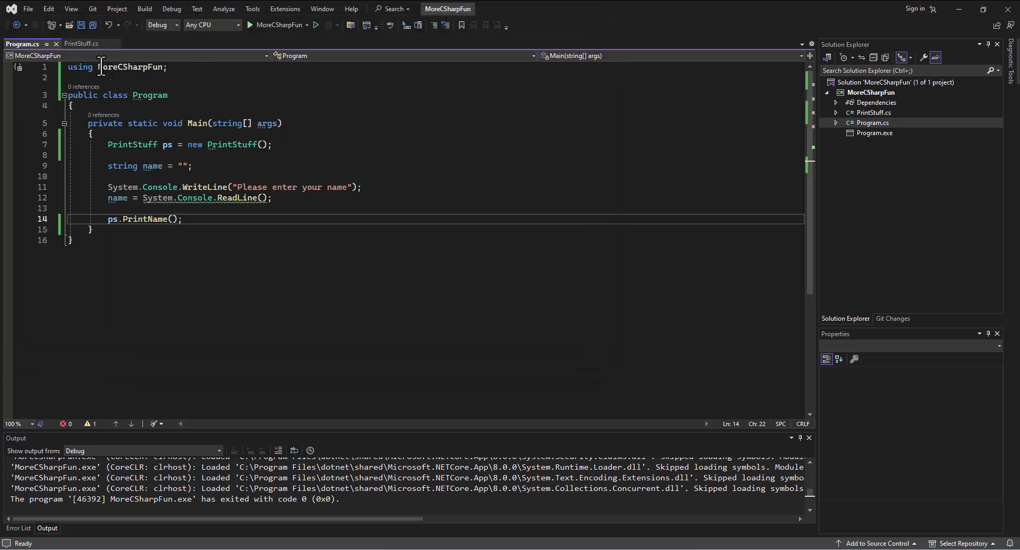
Extend the first PrintName to (string n, int num, bool blah).
click(82, 44)
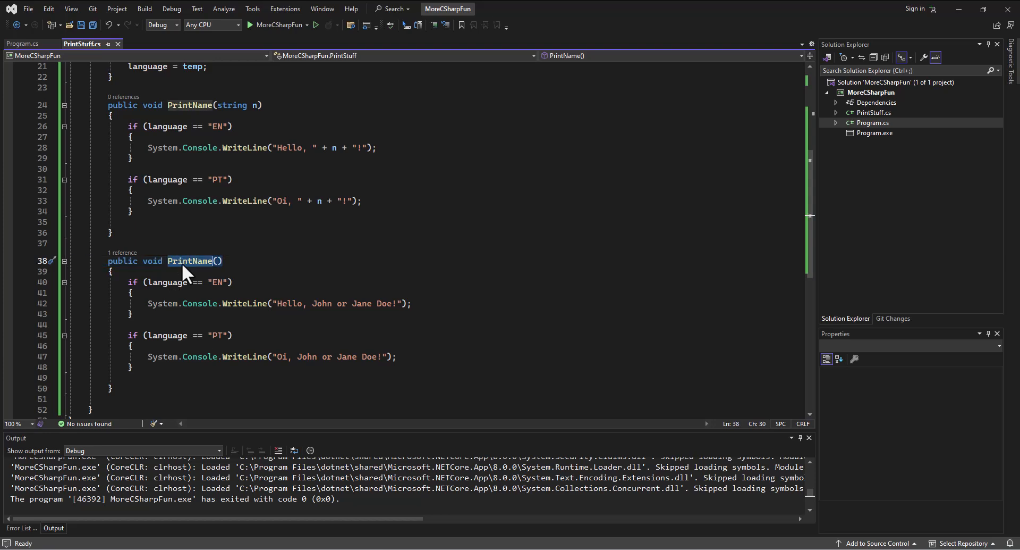
click(260, 105)
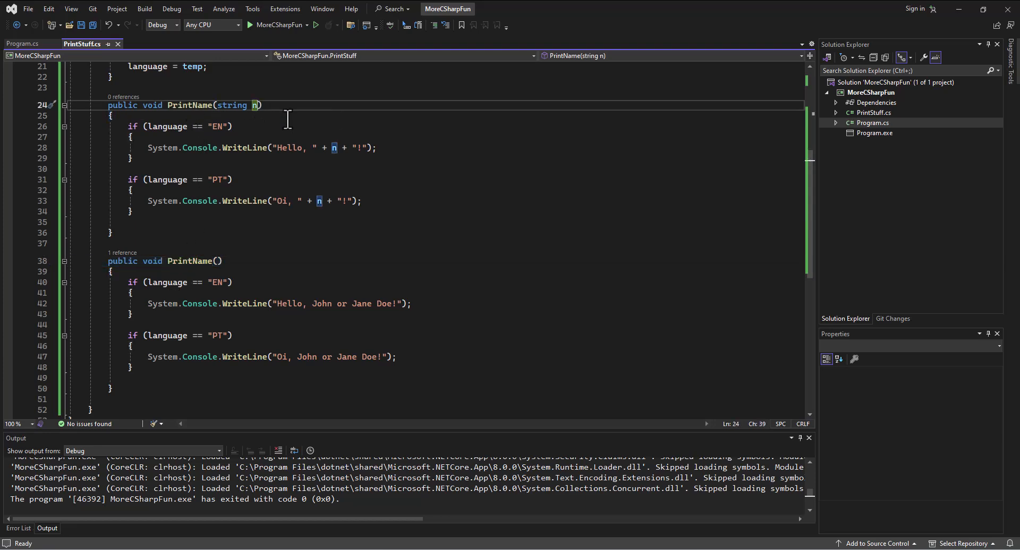
text(, int)
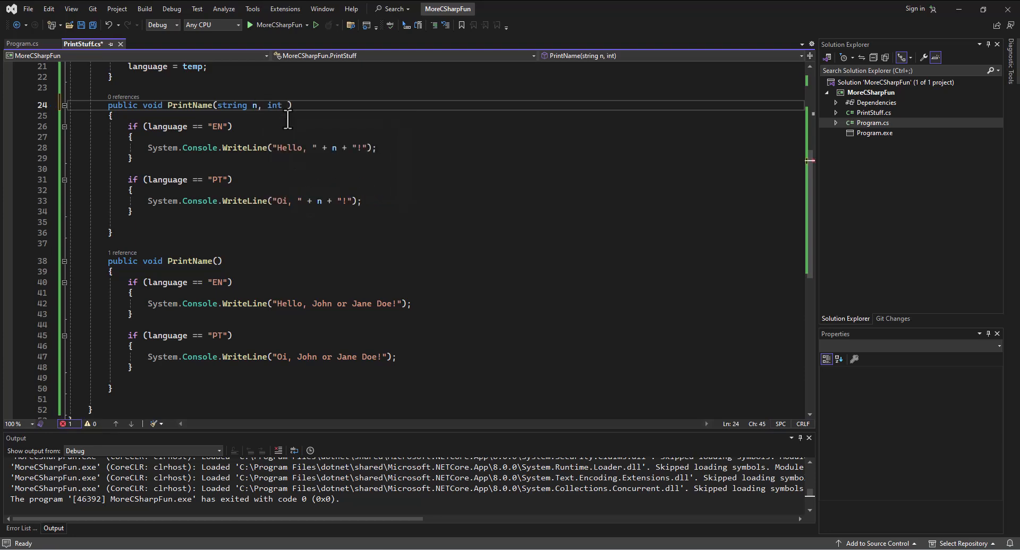
text(num,)
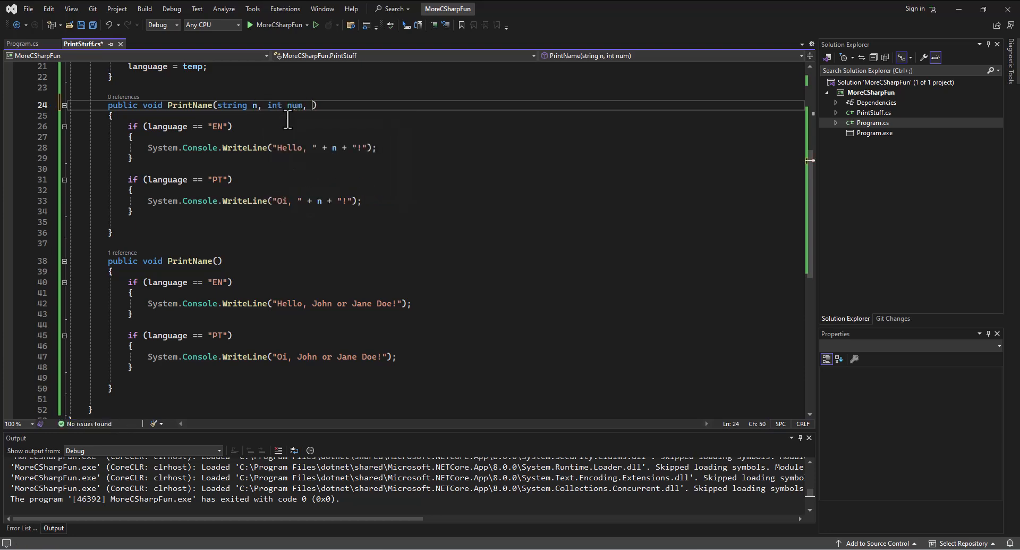
text(bool)
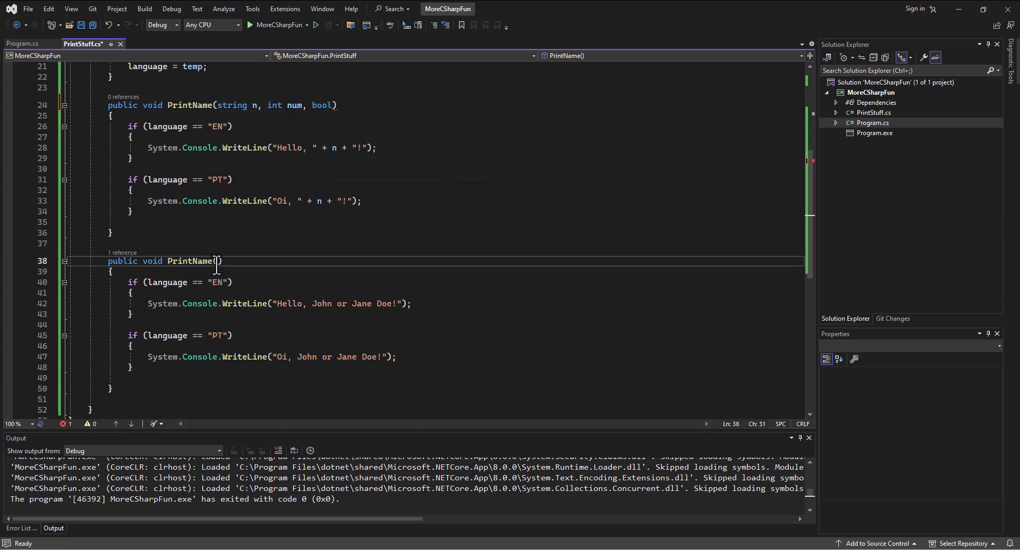
Give the second PrintName overload the parameters (int num, bool blah).
text(int)
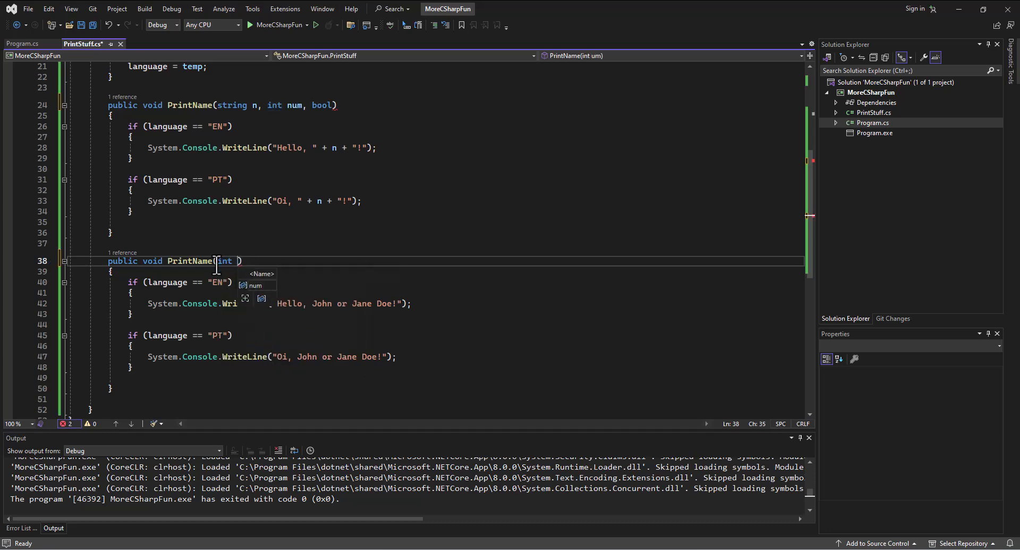
text(num,)
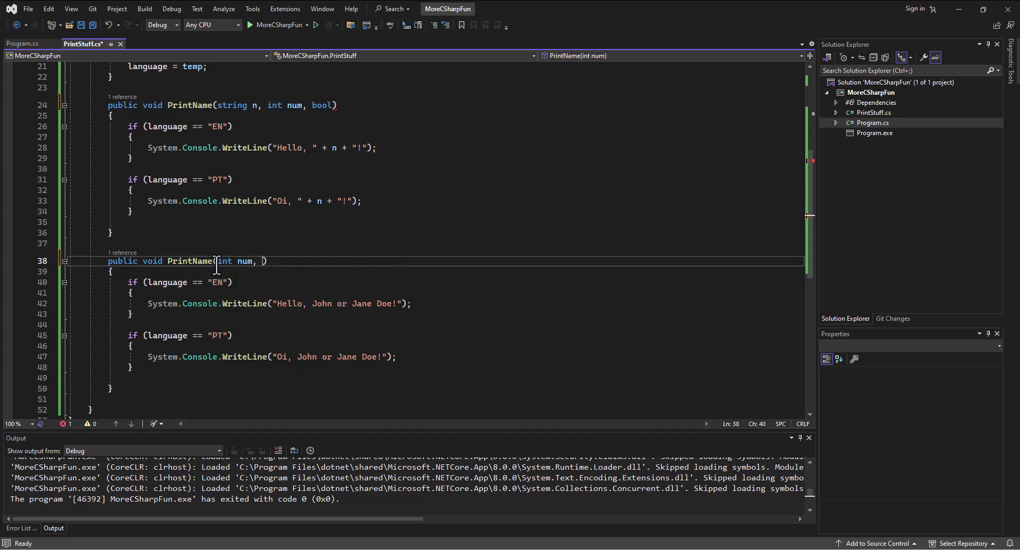
text(bool blah)
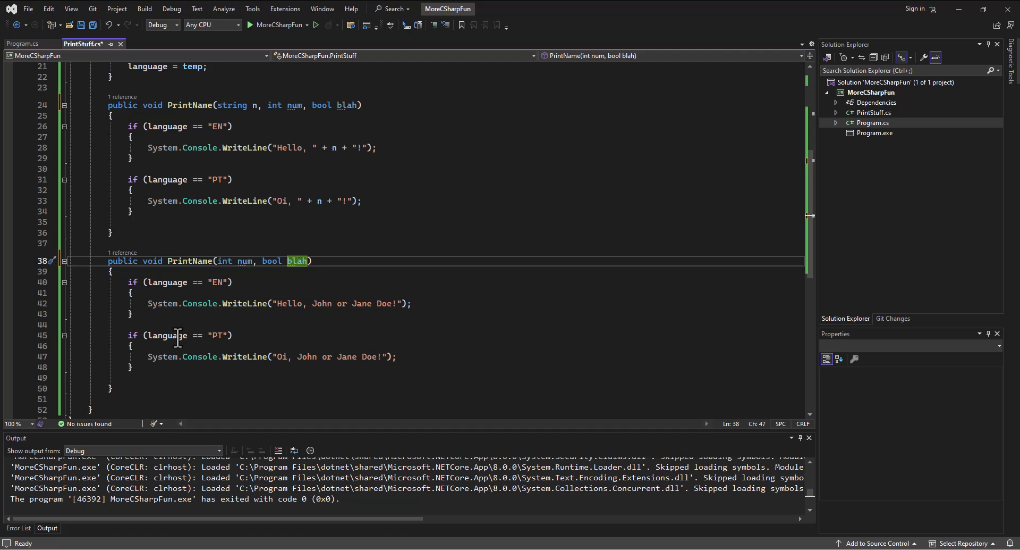
mouse_move(224, 356)
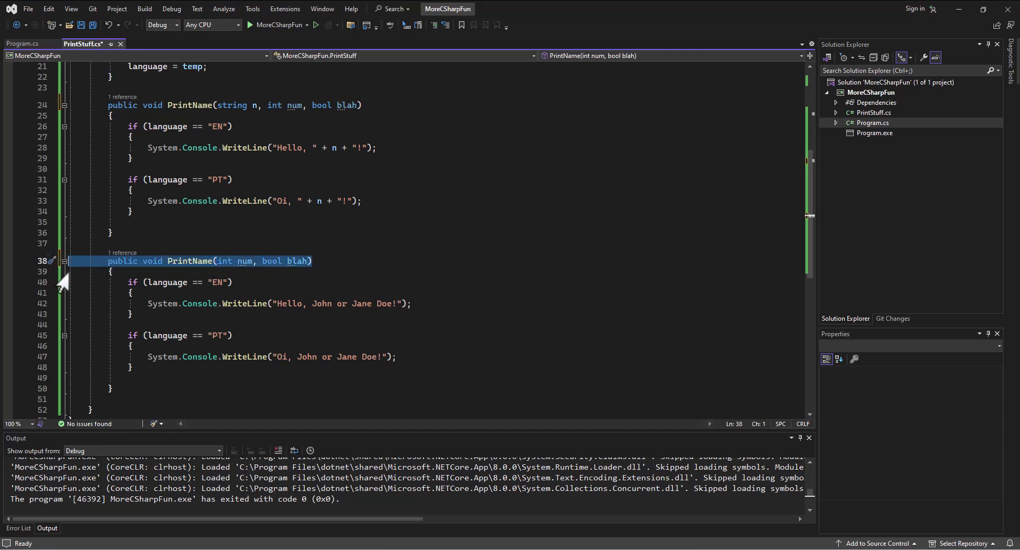
mouse_move(278, 303)
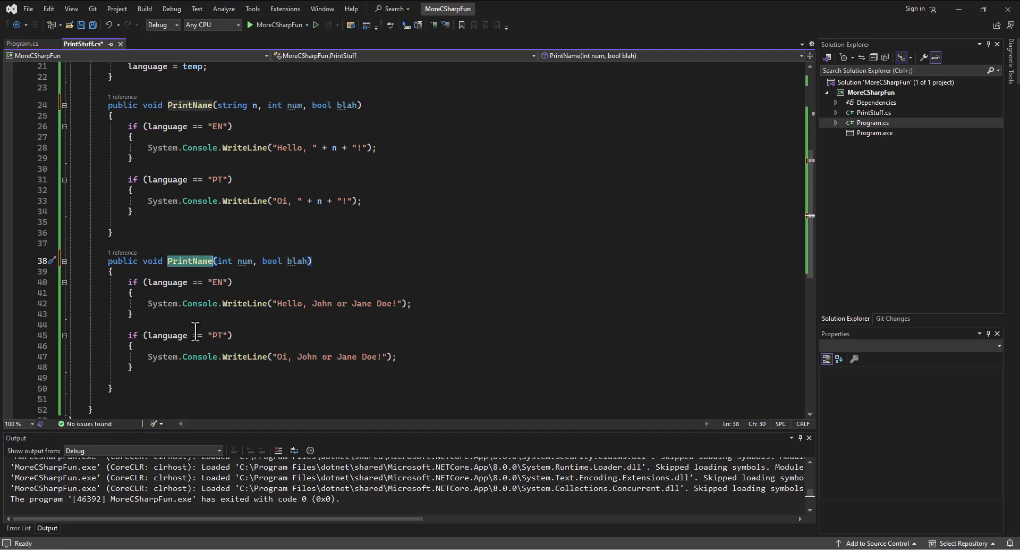
mouse_move(278, 346)
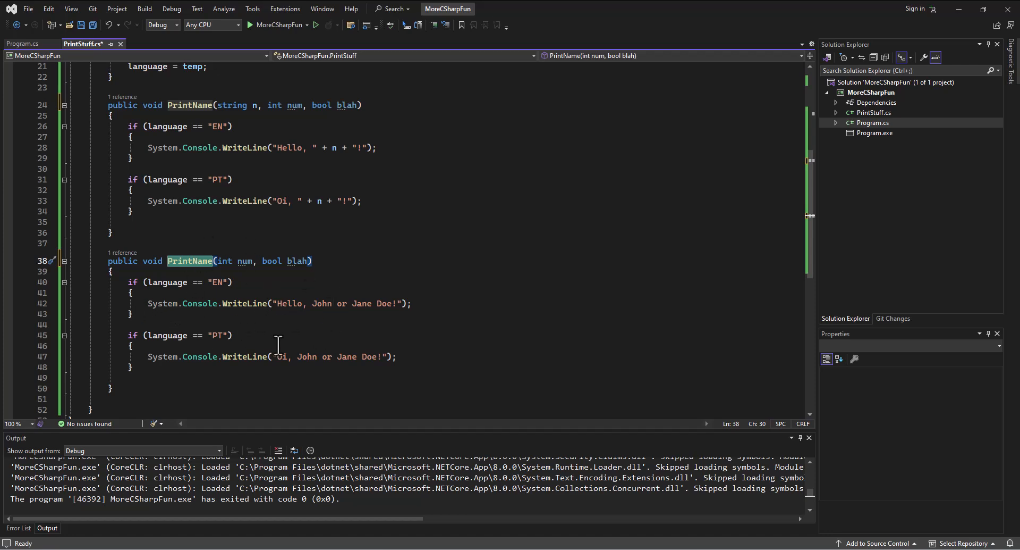
mouse_move(200, 324)
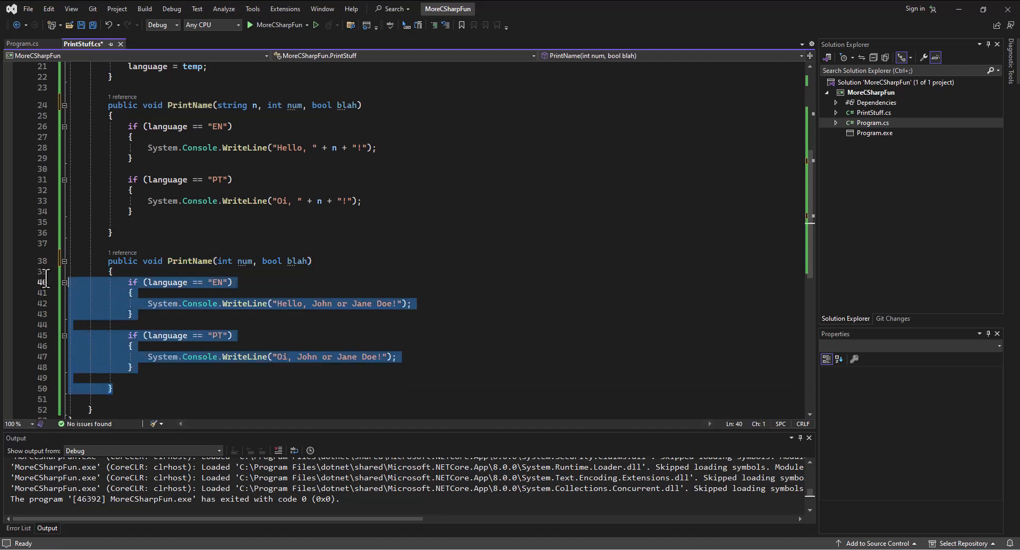
Delete the second PrintName, trim the first back to (string n), and save PrintStuff.cs.
key(Delete)
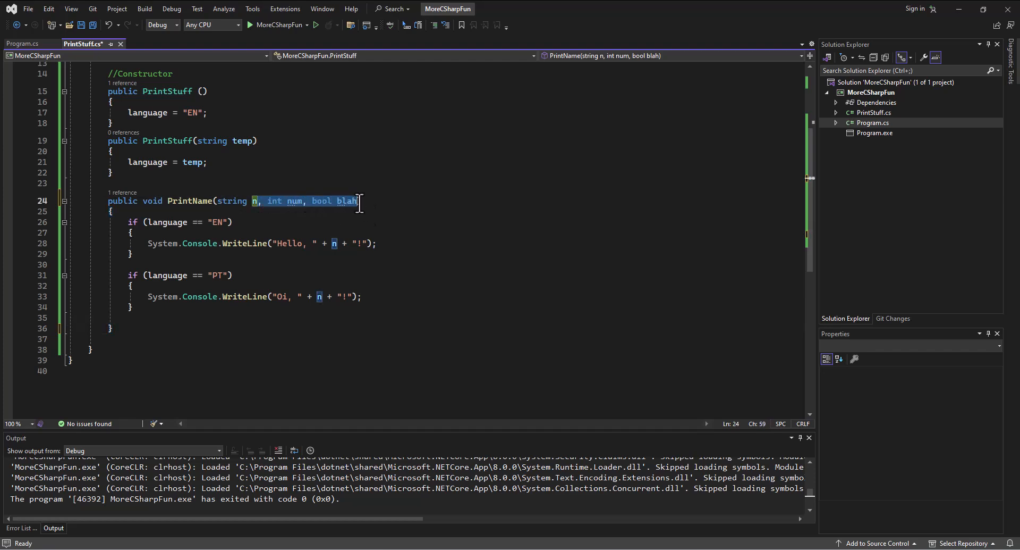
key(Delete)
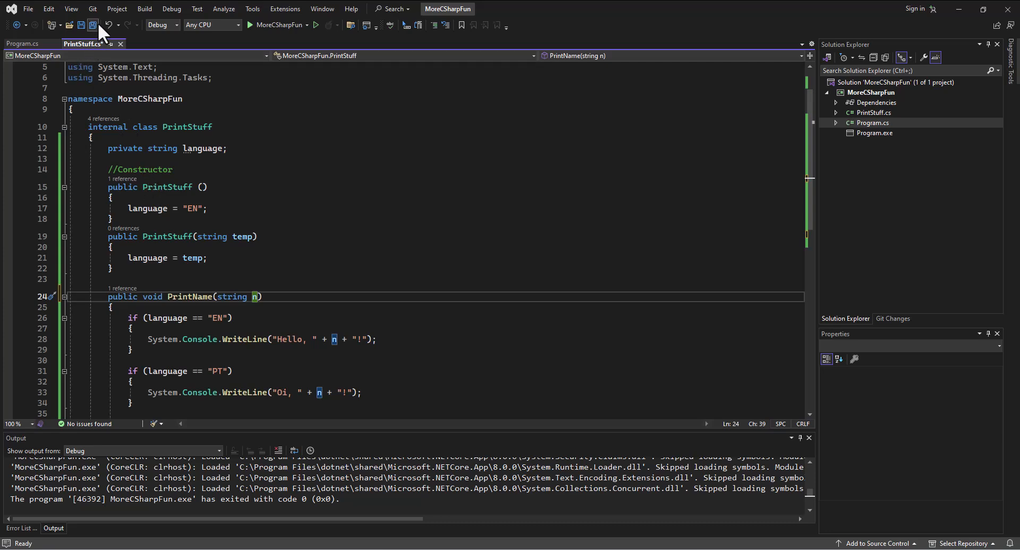
double_click(148, 208)
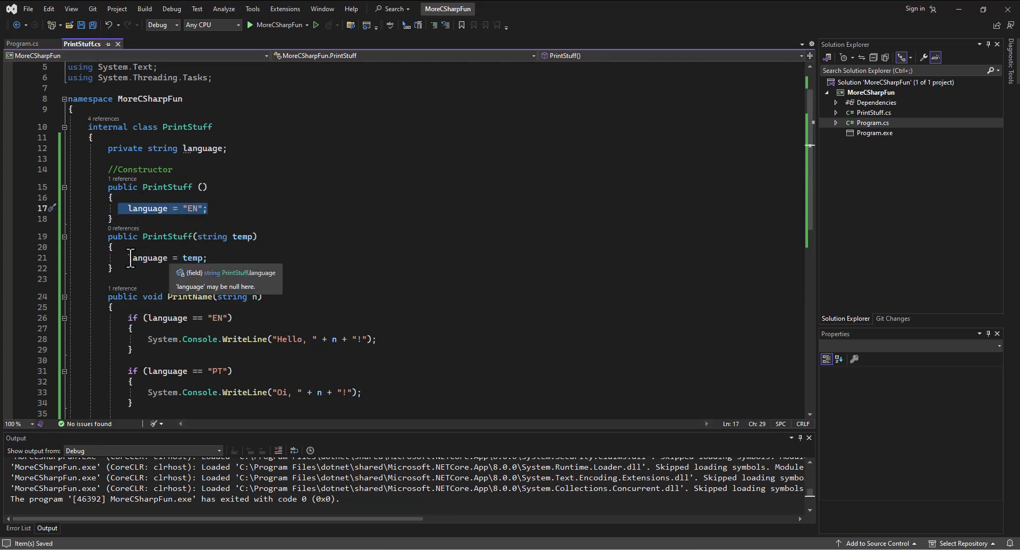
click(138, 257)
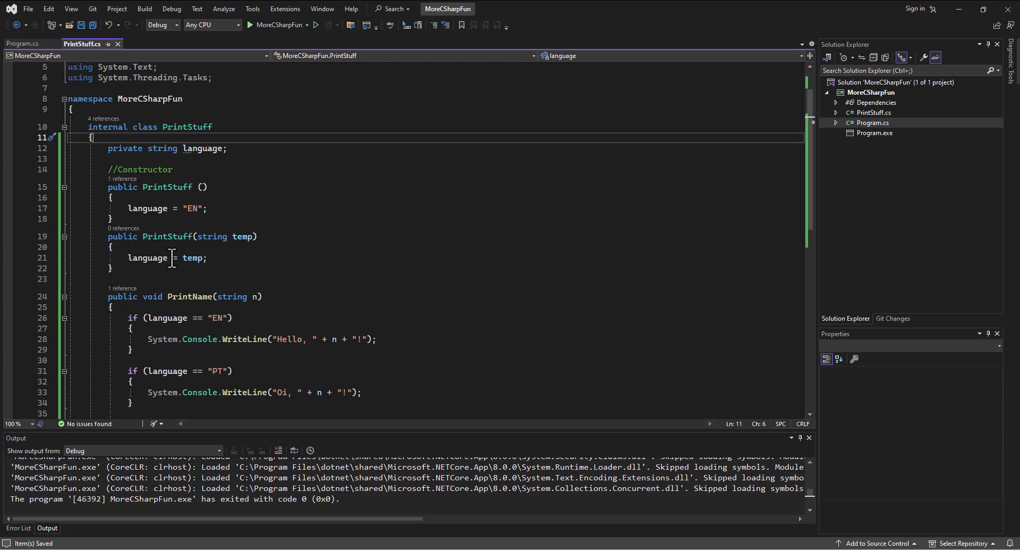
click(110, 149)
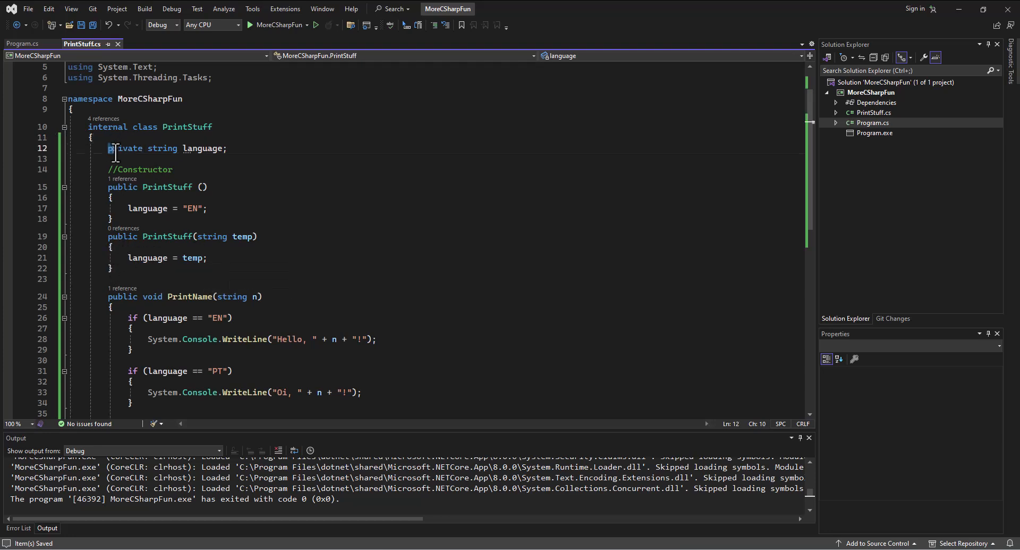
double_click(145, 127)
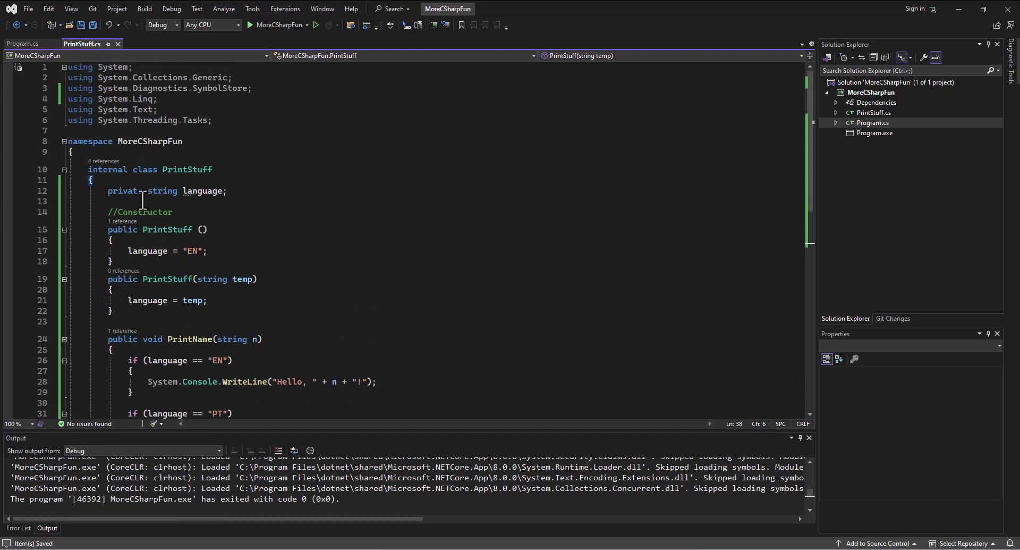
scroll(down, 3)
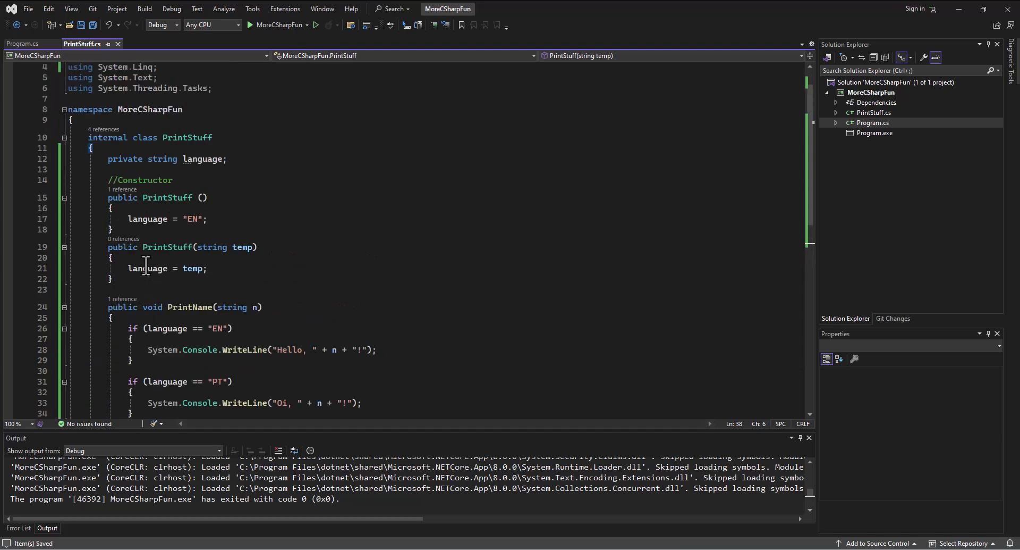
mouse_move(248, 247)
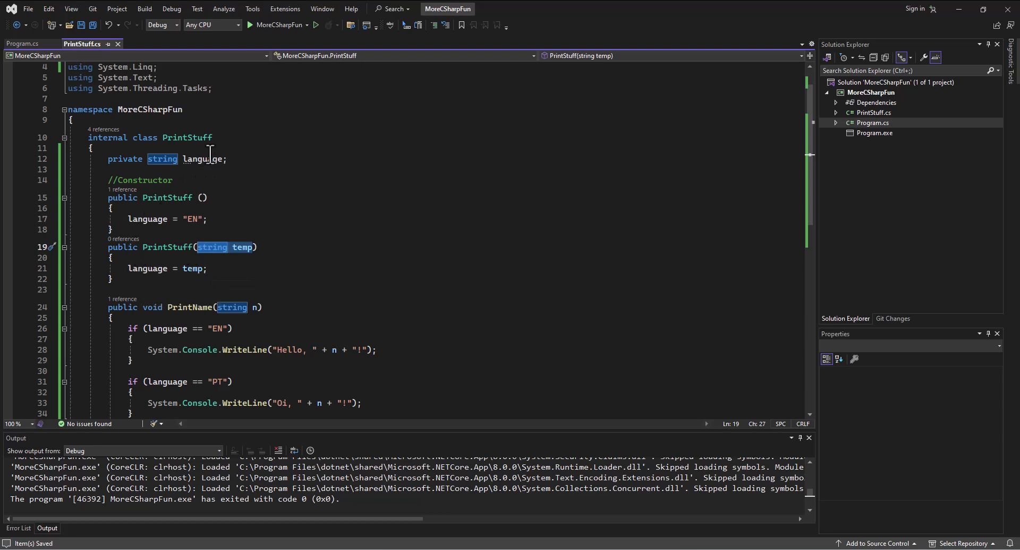
double_click(201, 159)
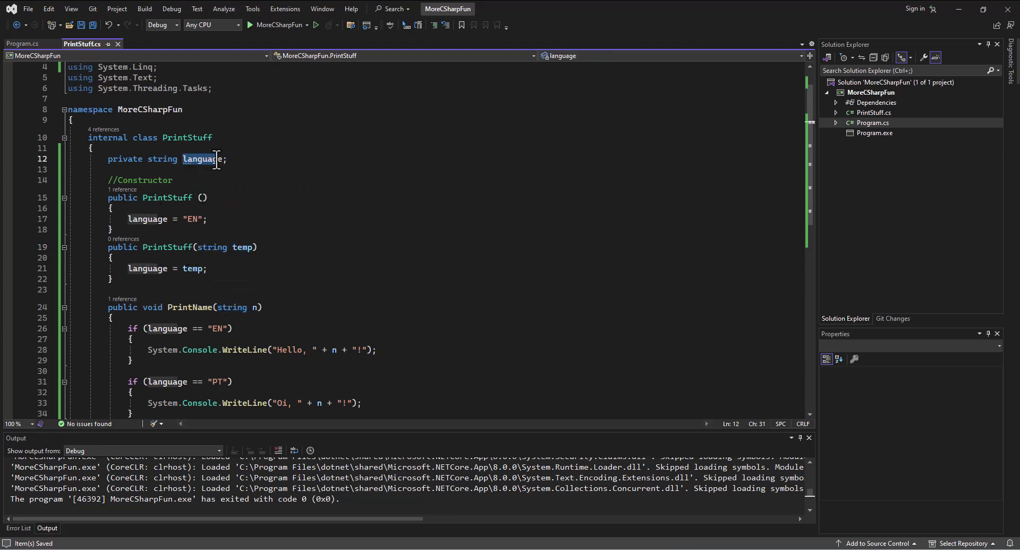